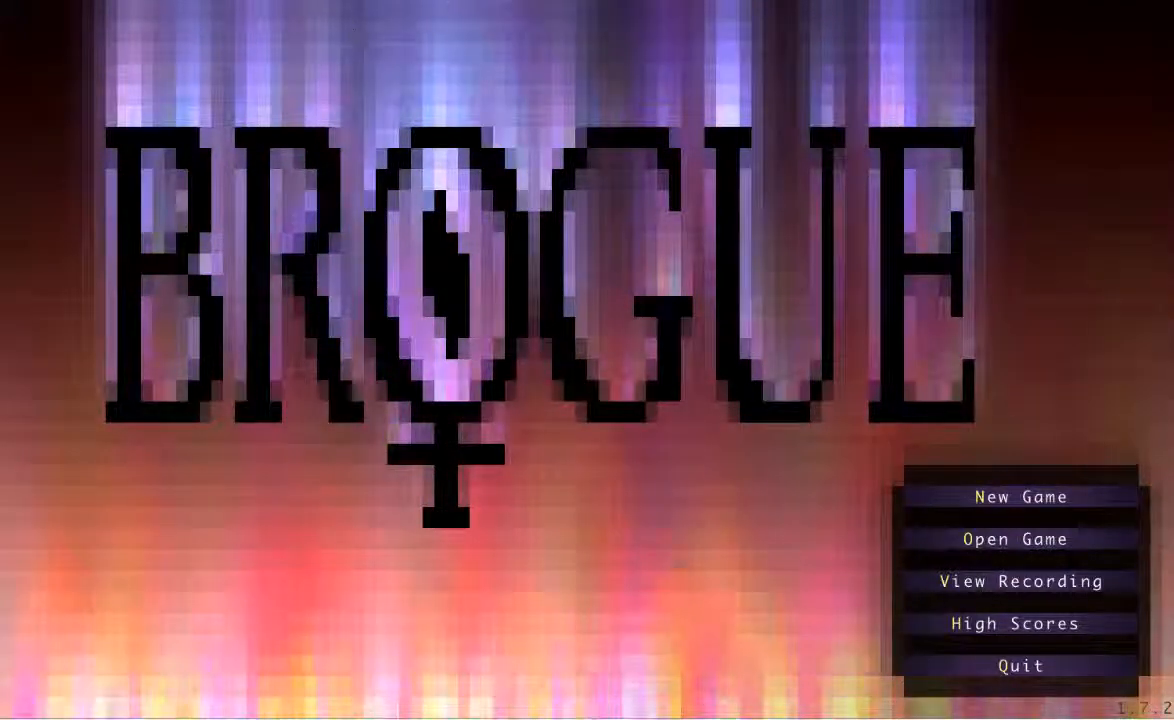
Start a new Brogue game from the title screen.
click(1020, 496)
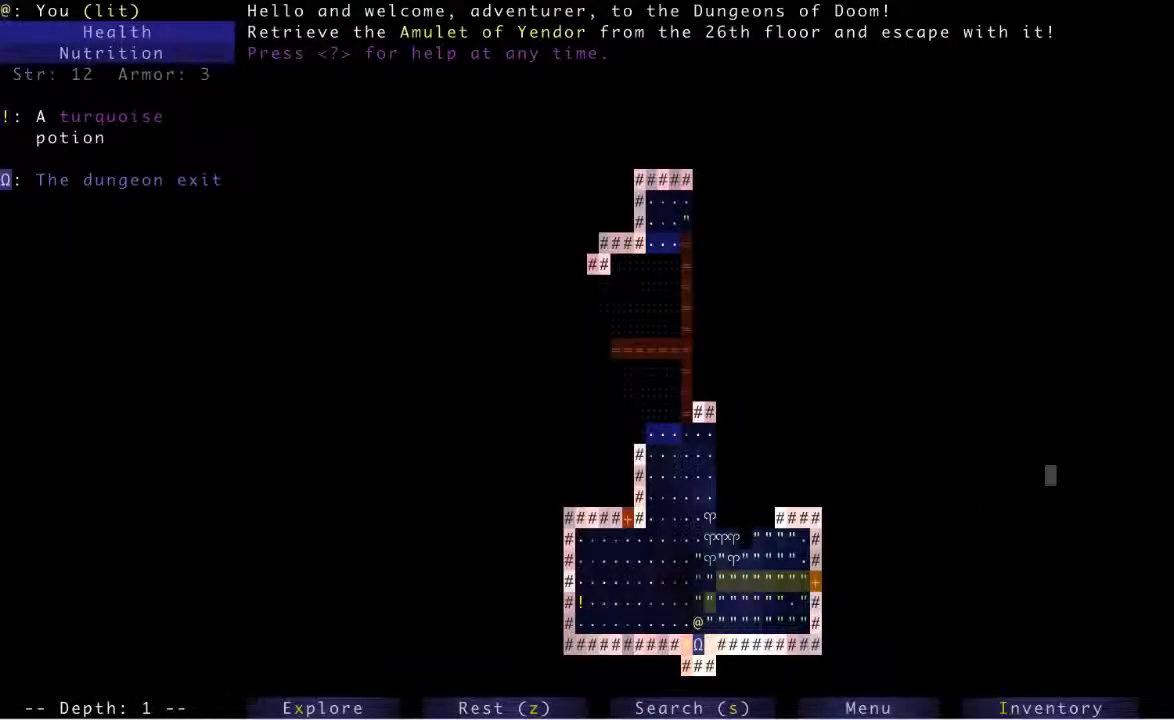
Auto-explore depth 1, defeating a jackal, then travel to the downward staircase.
click(322, 707)
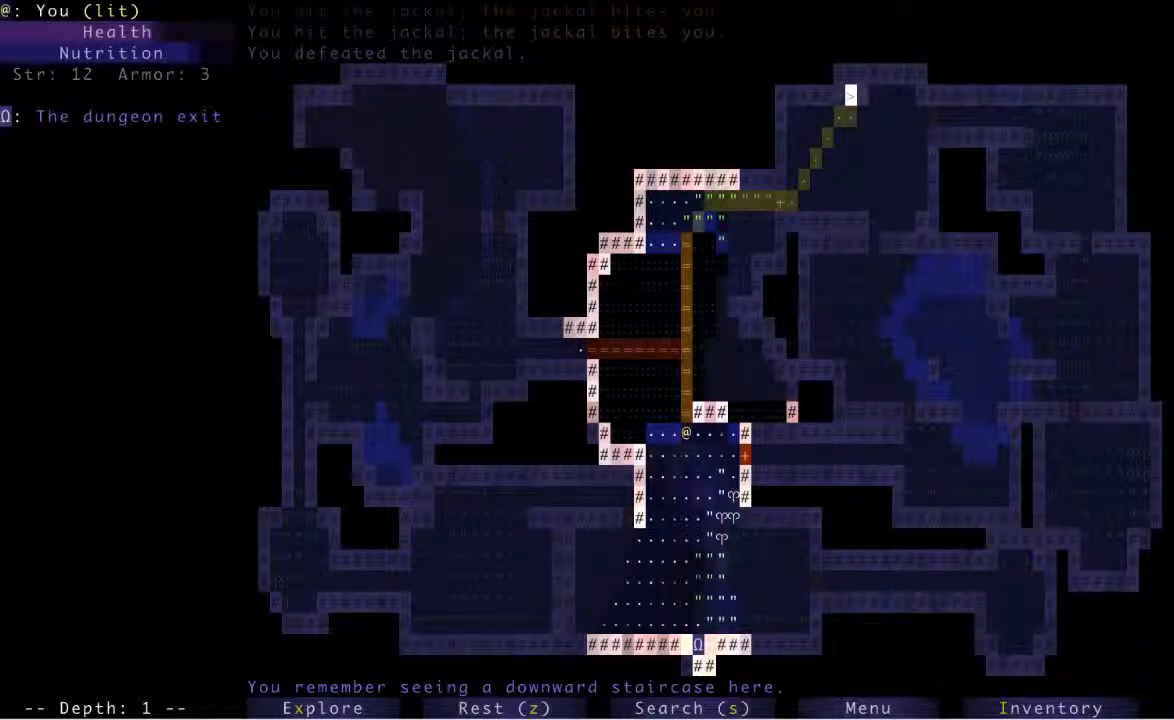
click(321, 708)
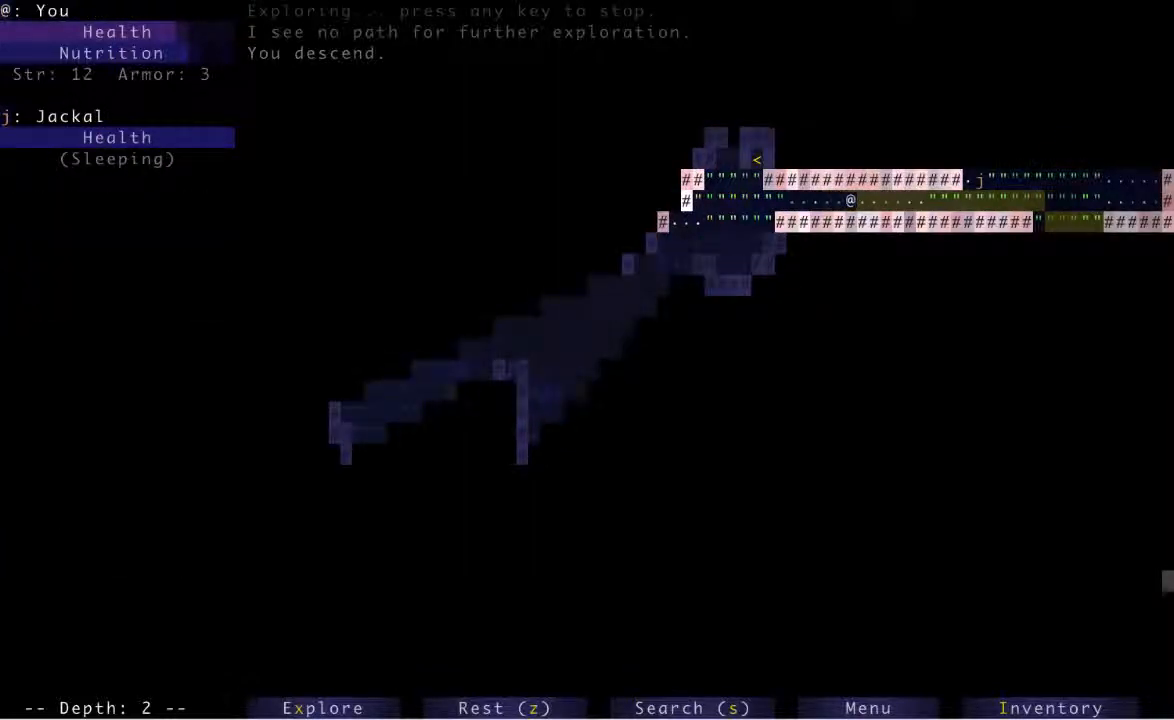
Explore depth 2, collecting an aquamarine potion and a scroll despite the jackals.
key(Right)
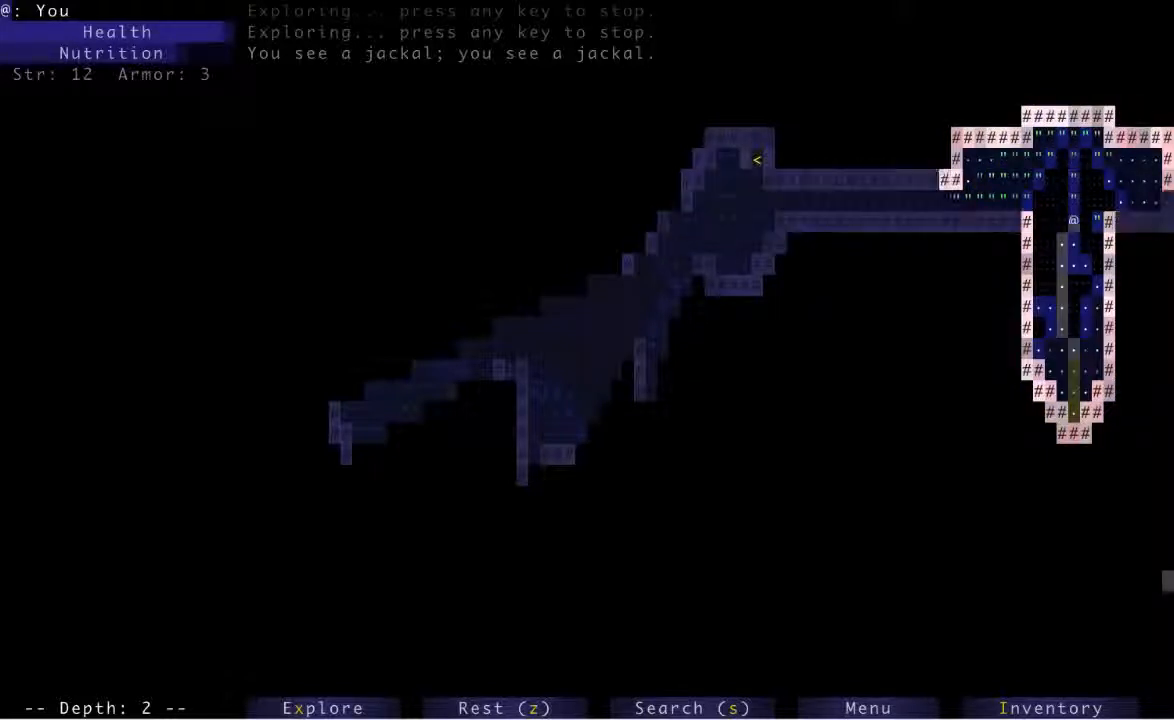
key(Down)
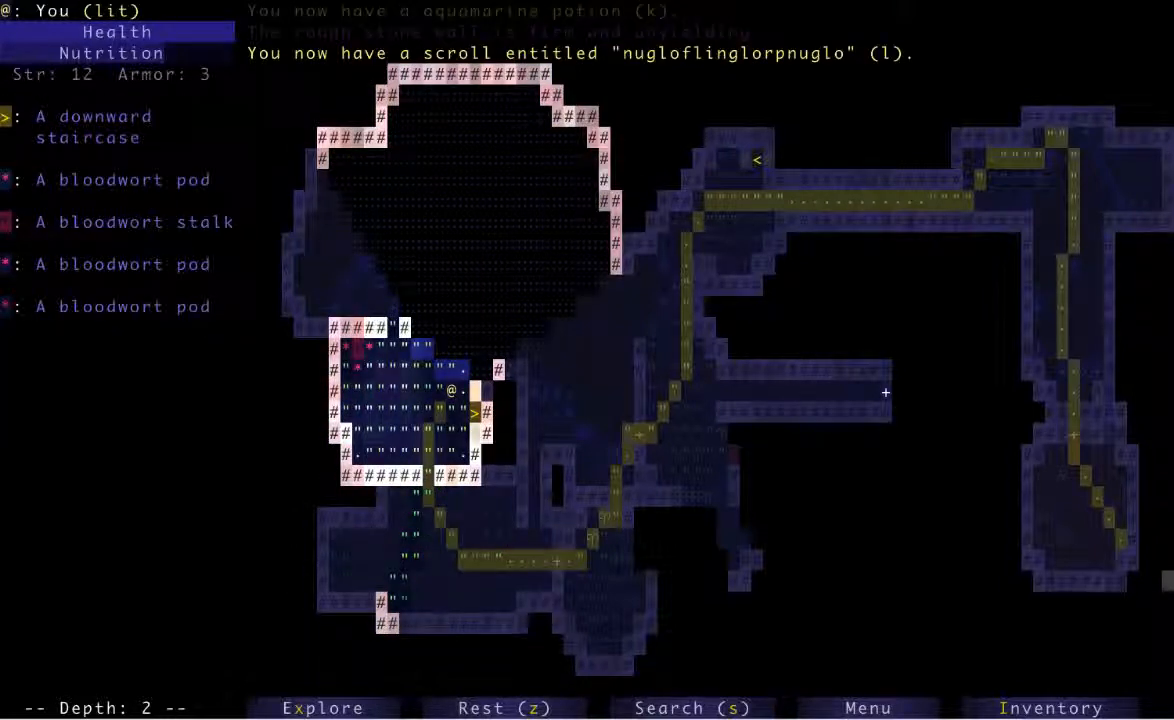
Explore the rest of depth 2, then travel to the downward staircase.
click(322, 707)
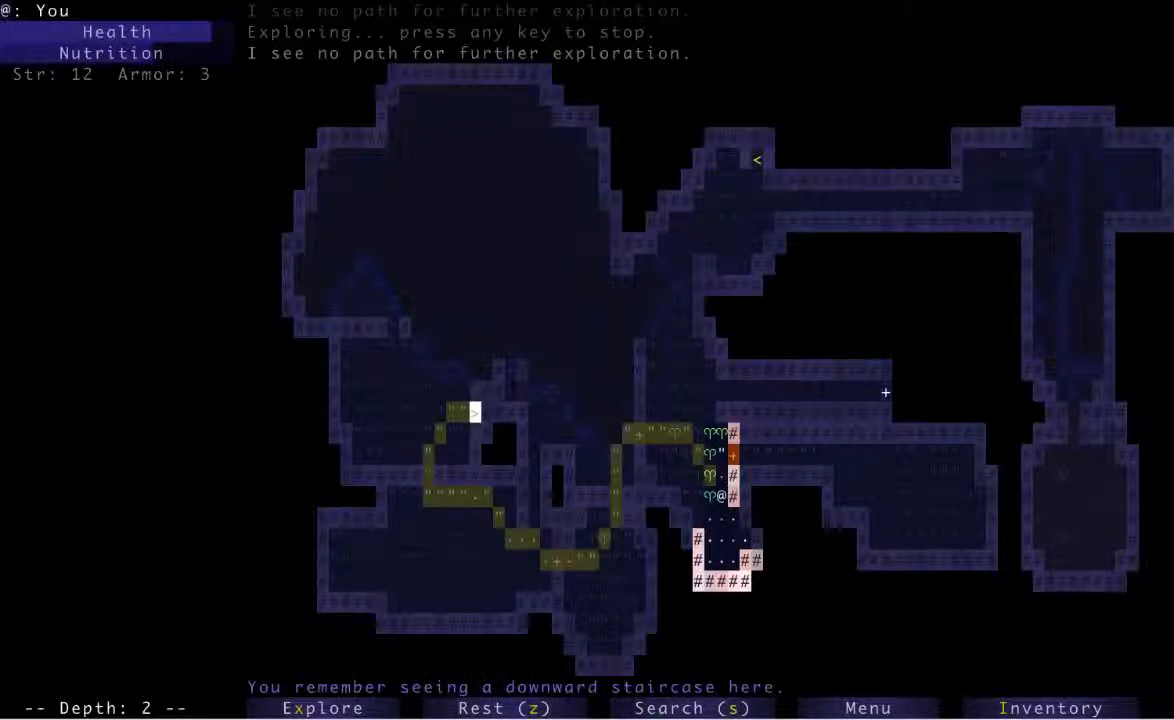
key(>)
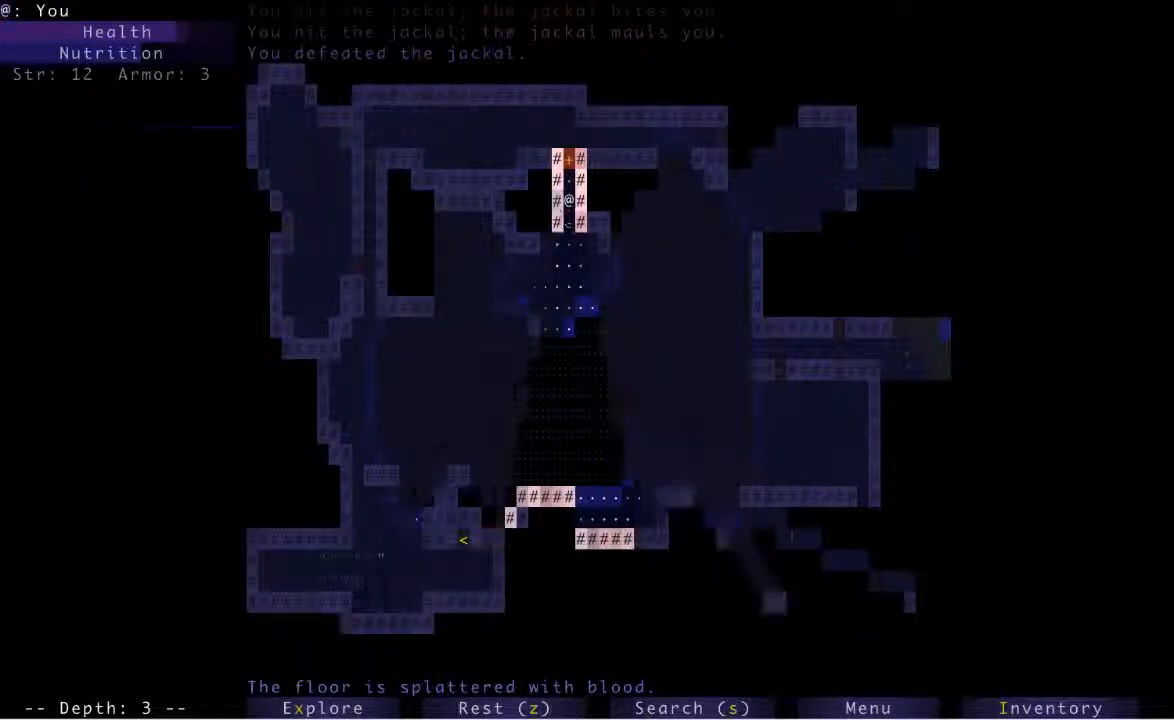
Keep auto-exploring depth 3 after defeating the jackal.
click(322, 708)
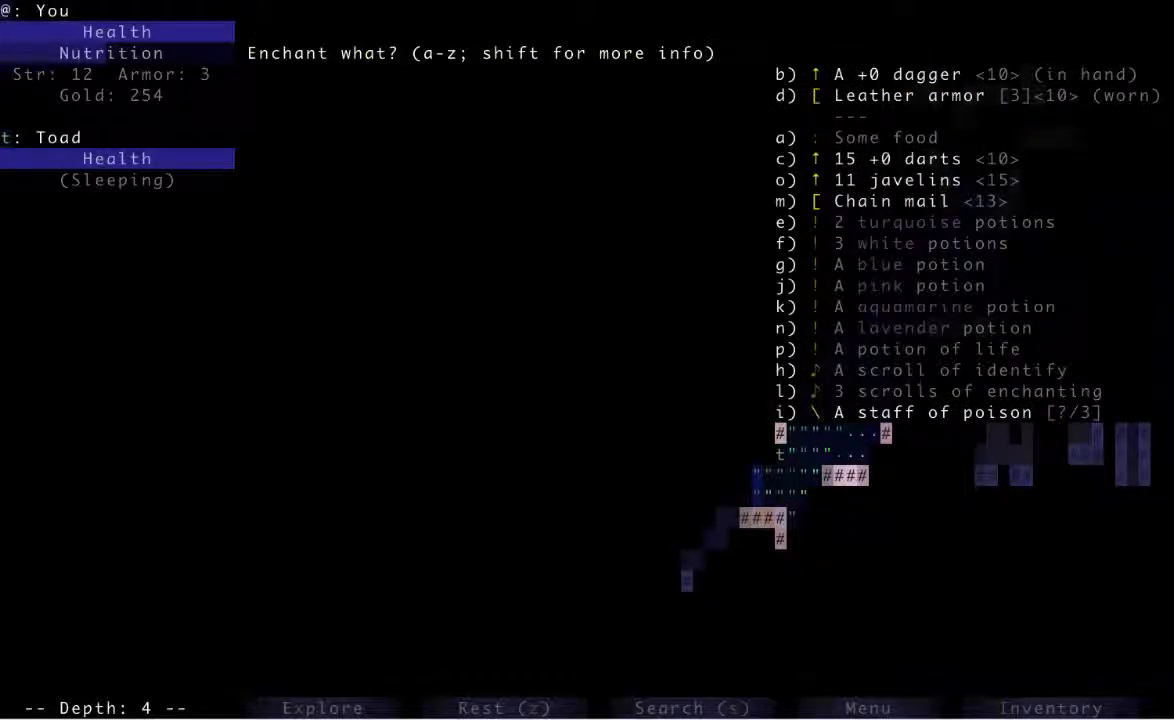
Enchant the staff of poison to four charges, then pick another item to use.
key(i)
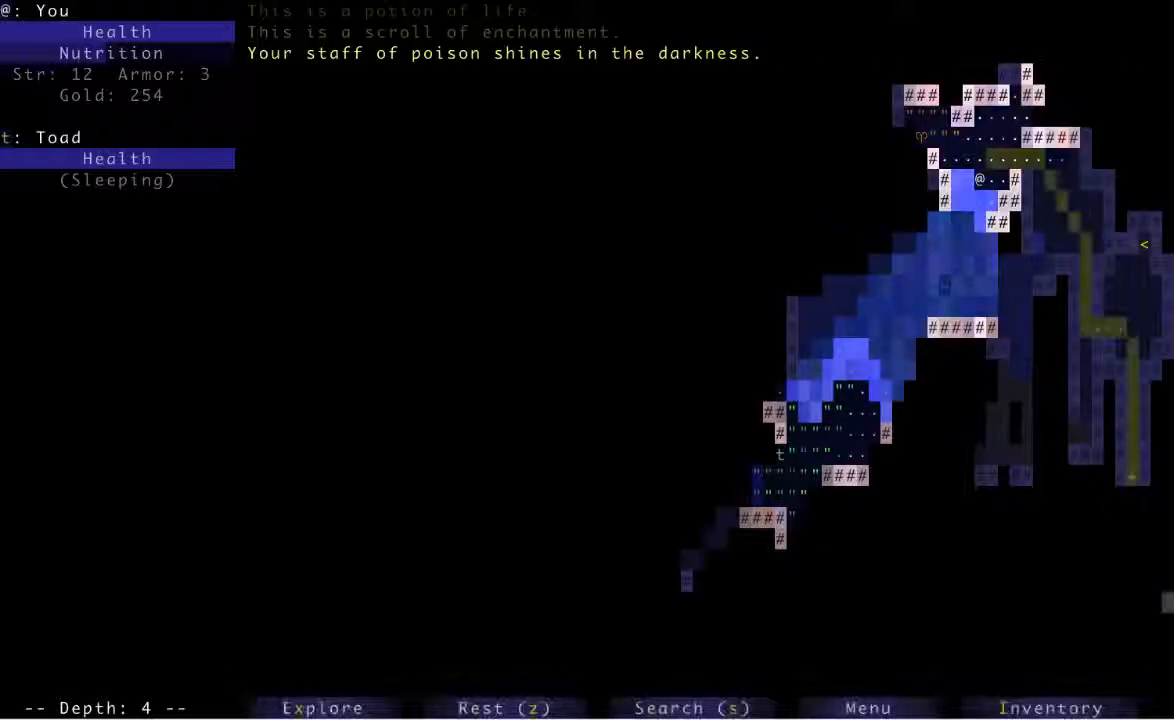
key(a)
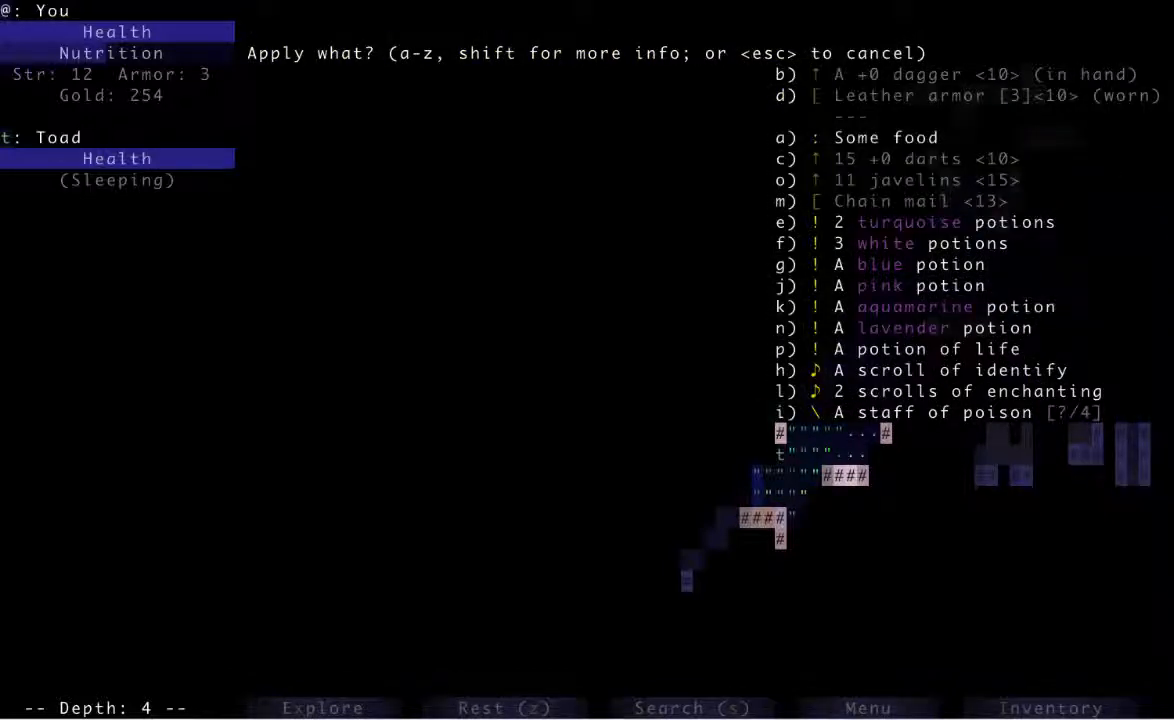
key(l)
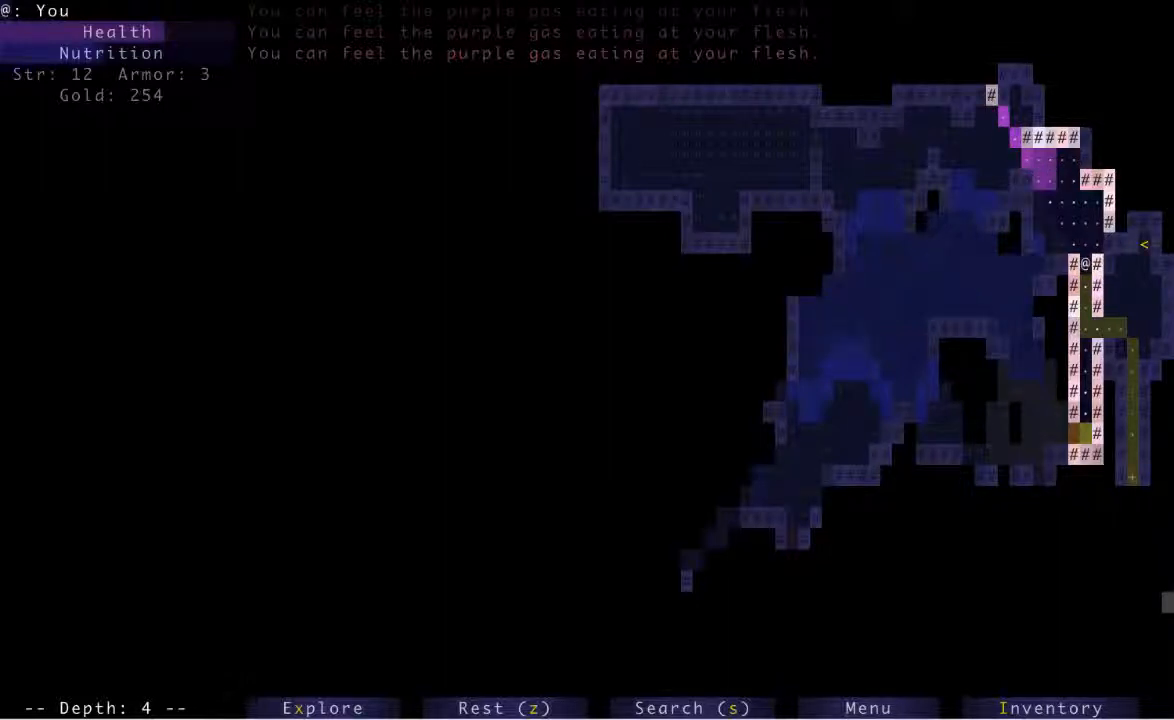
Escape the caustic gas and attack the poisoned pink jelly on depth 4.
click(322, 707)
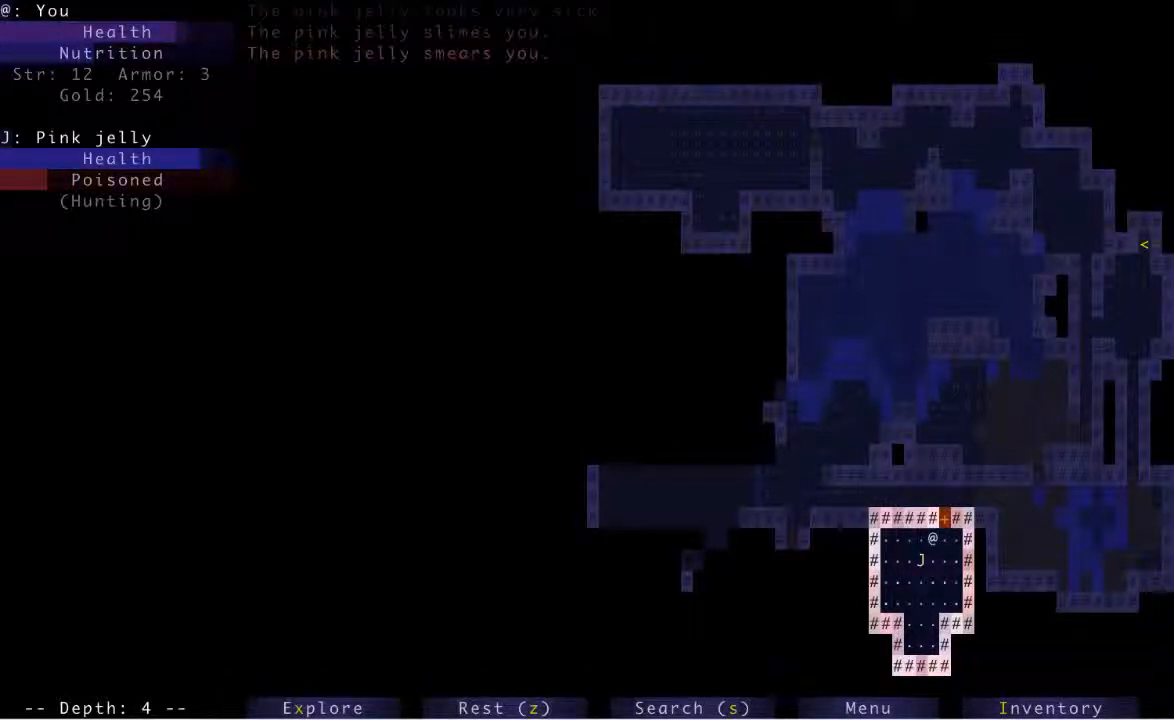
key(Up)
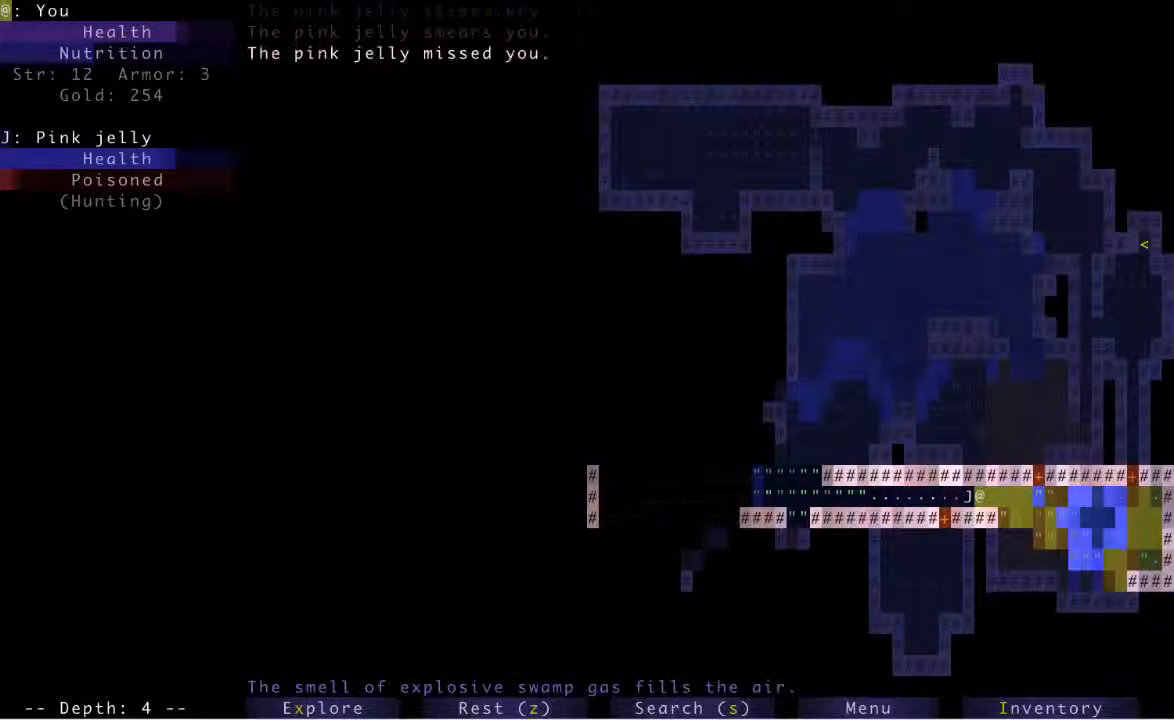
key(a)
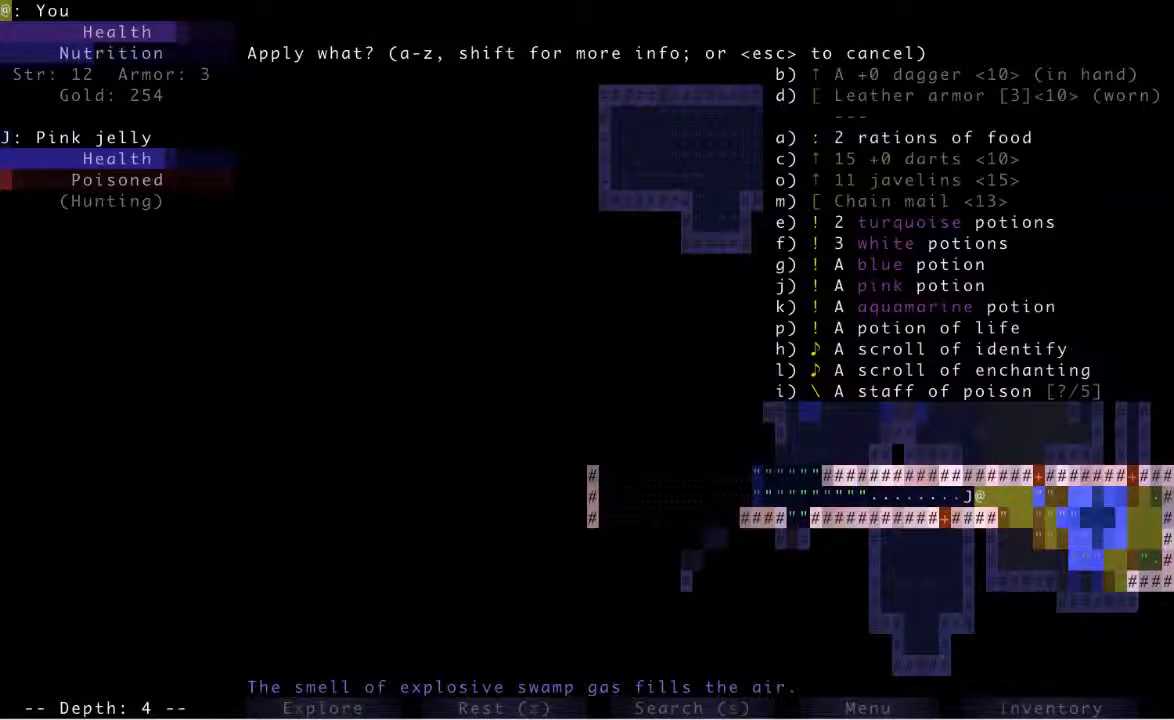
key(escape)
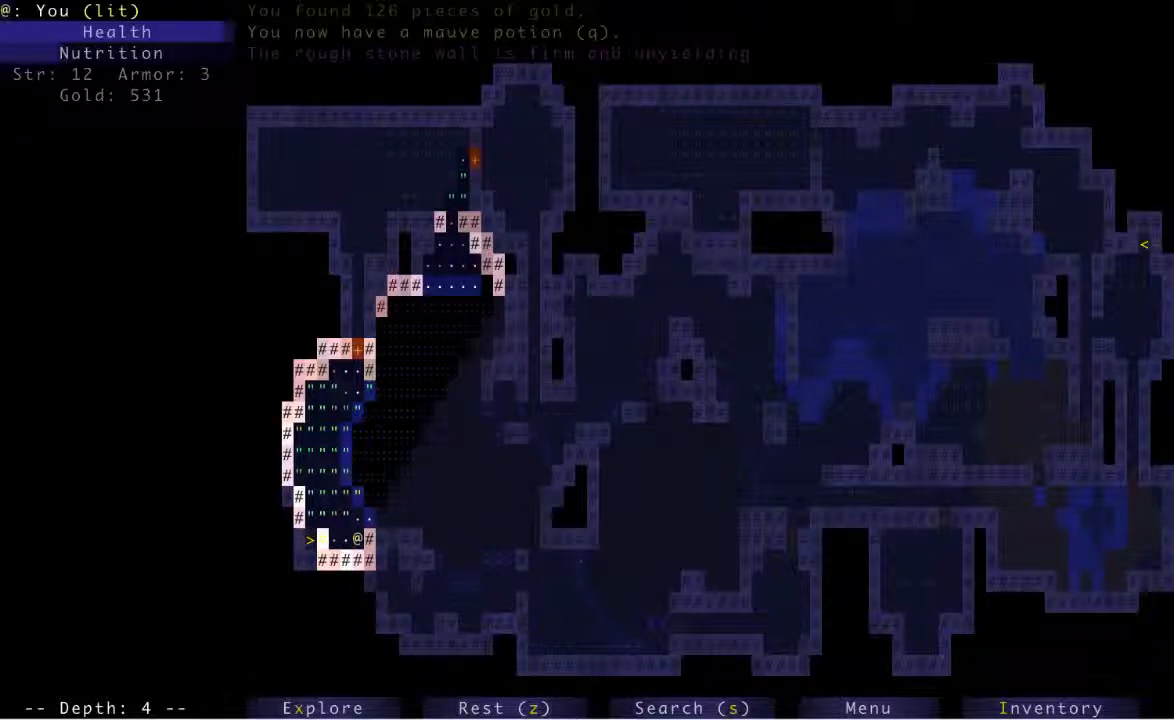
click(322, 707)
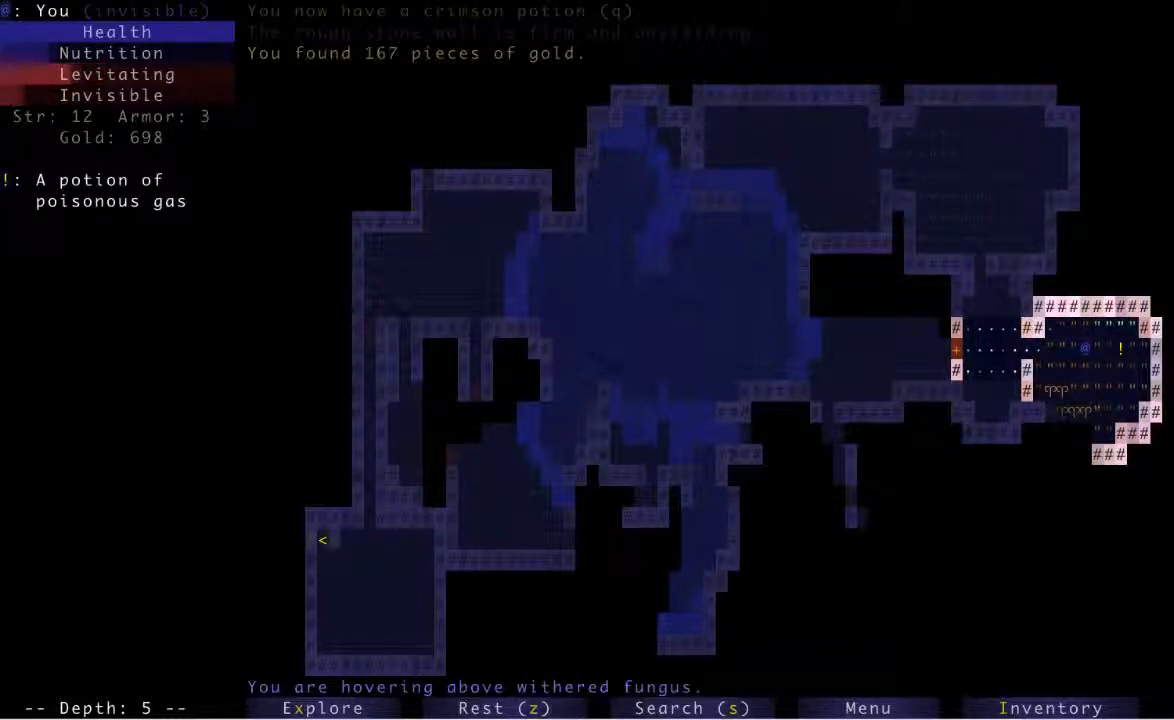
Explore depth 5, picking up 167 gold and a crimson potion.
click(321, 708)
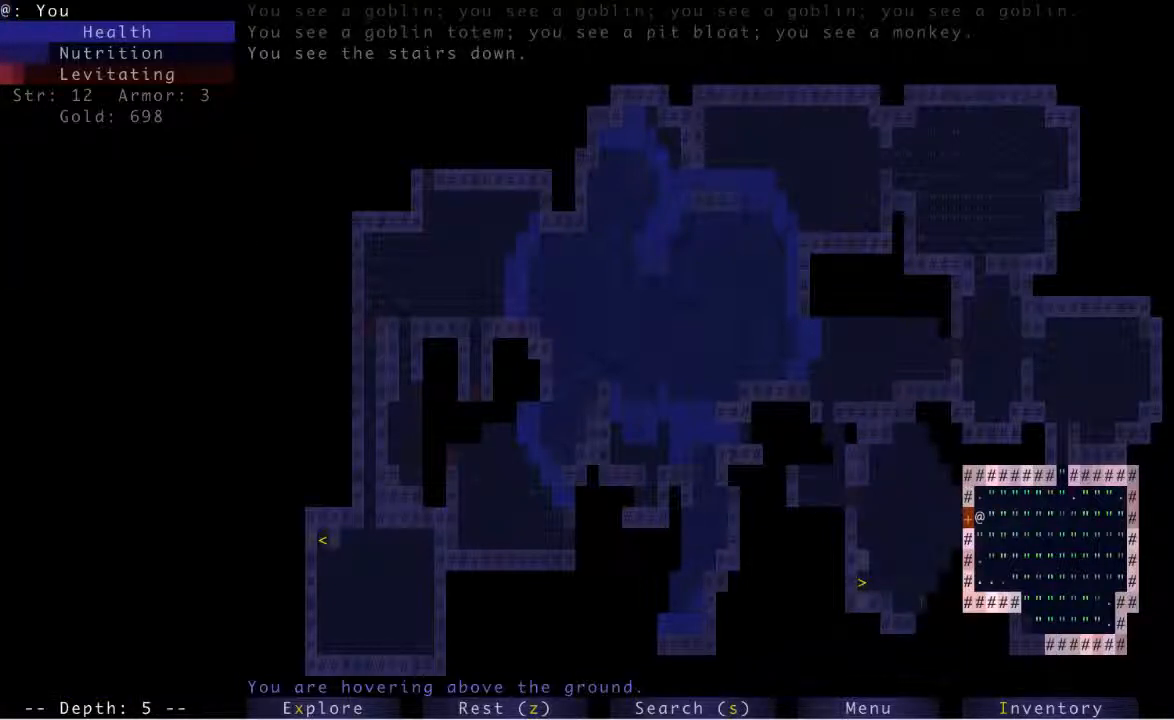
key(Right)
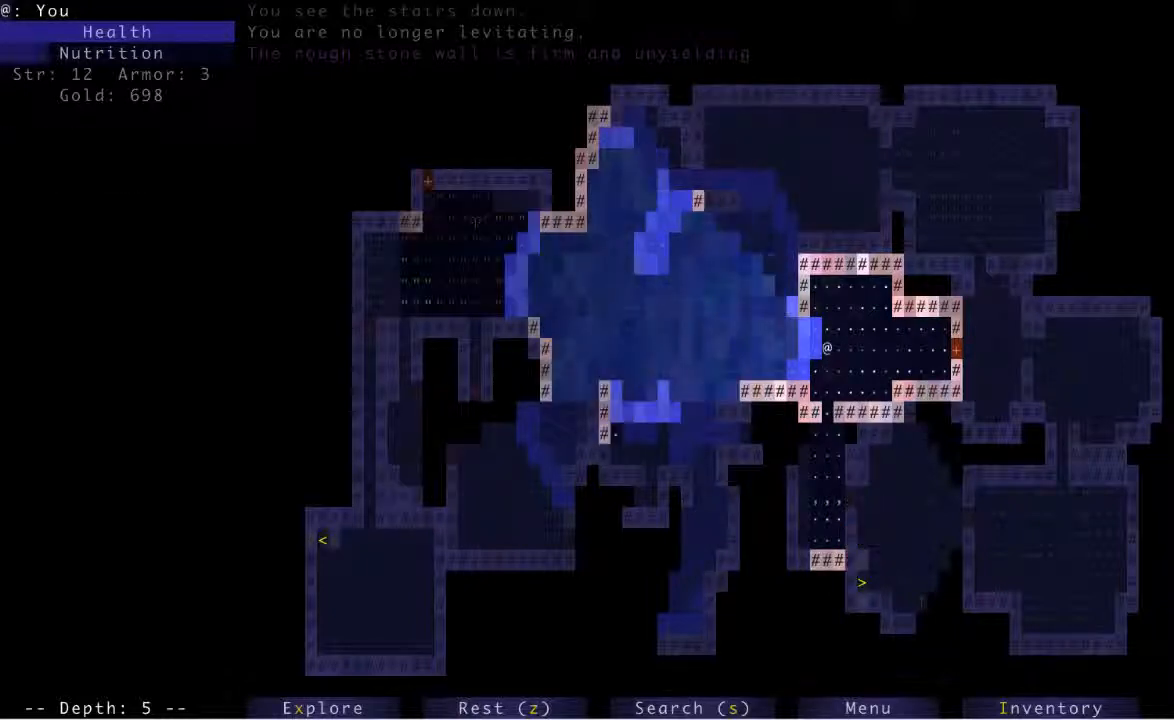
Quaff an unidentified potion, which turns out to be incineration.
key(a)
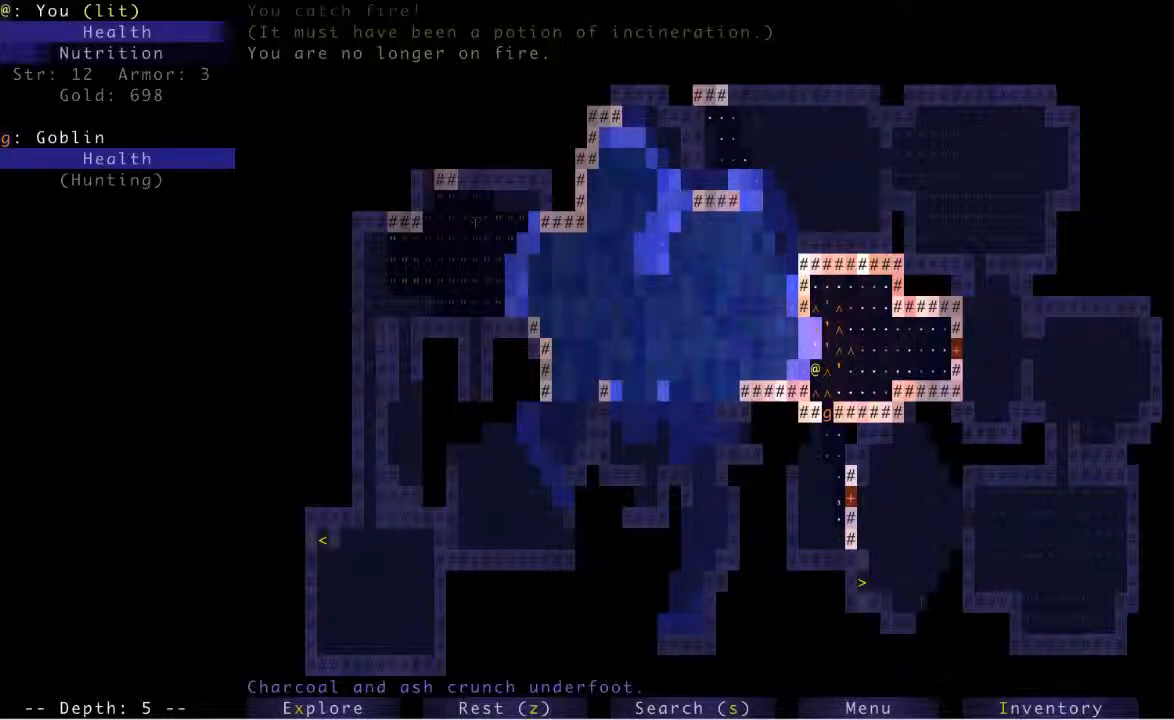
Attack the arrow turret in the southern corridor wall until destroyed.
key(a)
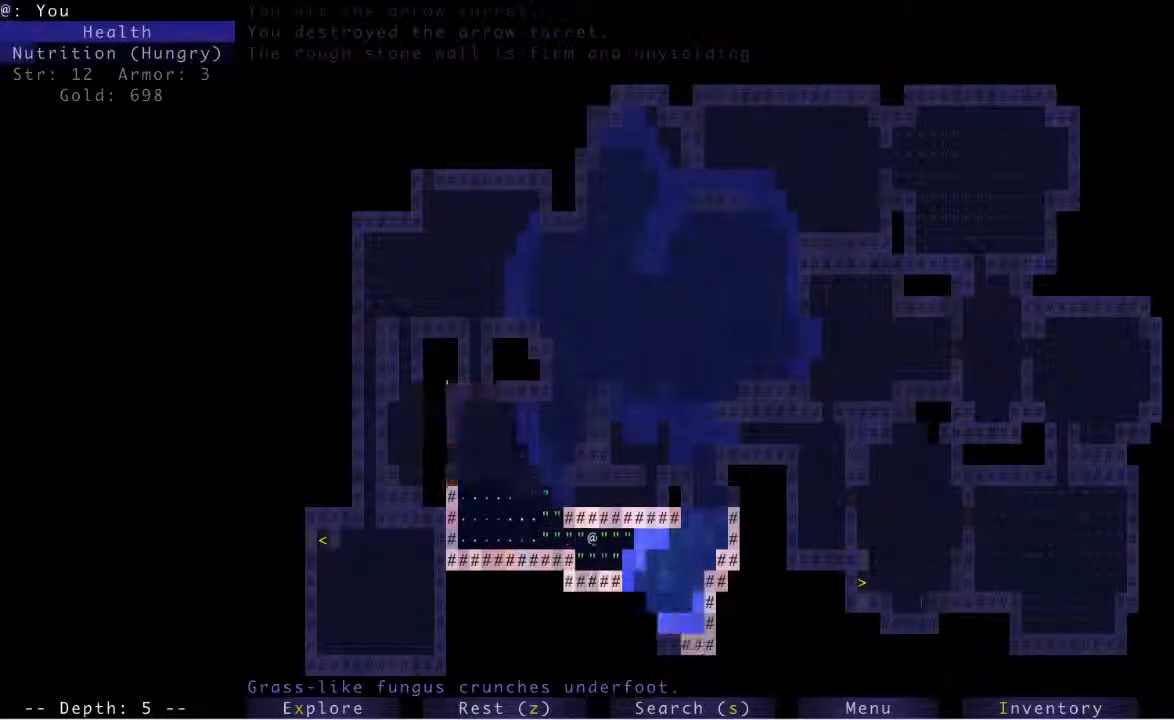
Kill the goblin in the western room, raise gold to 810, and reach the down stairs.
click(322, 707)
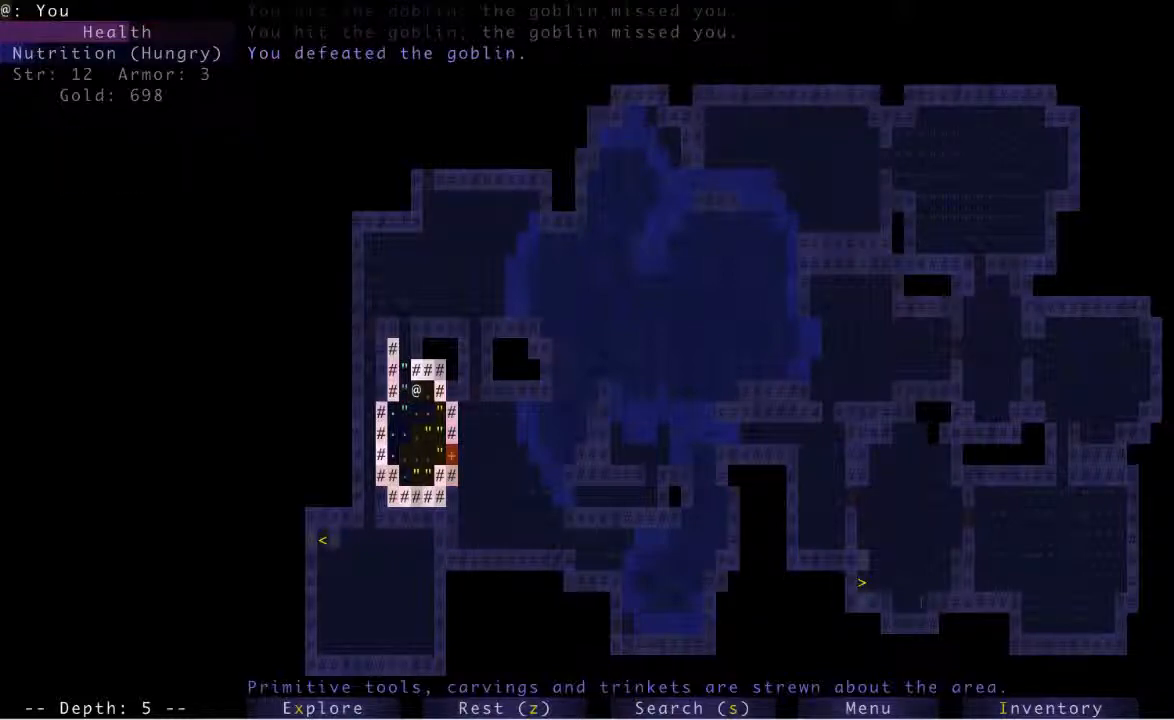
click(321, 708)
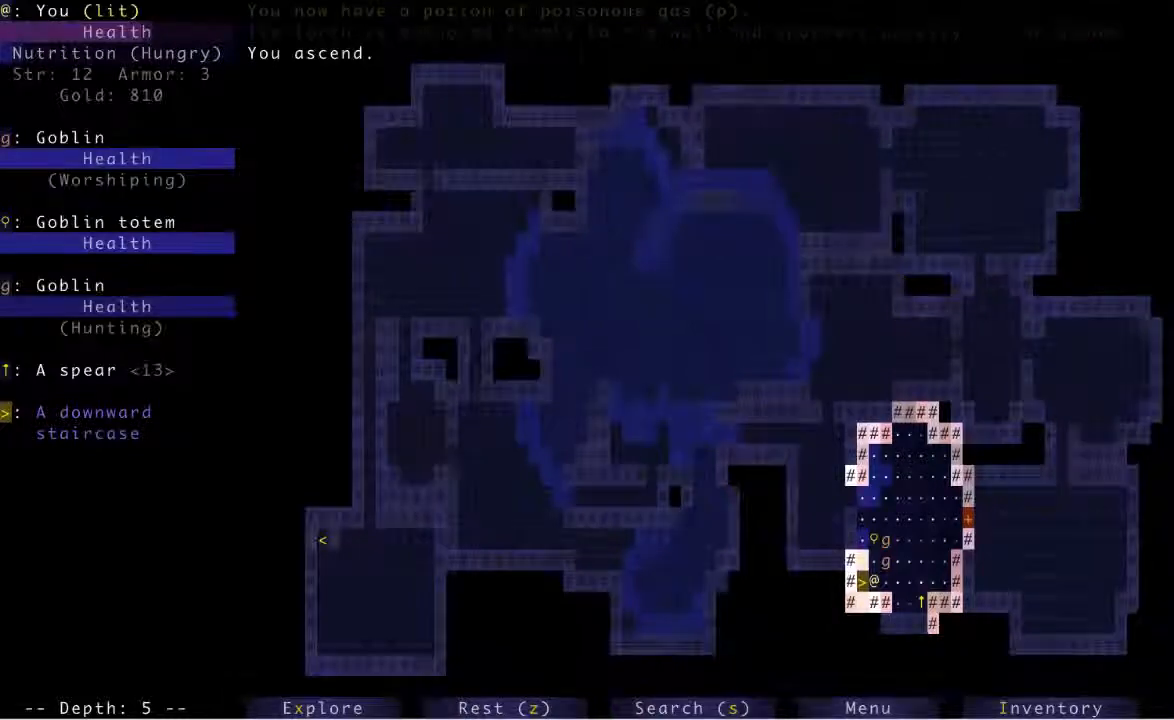
Descend to depth 6, eat a food ration, then climb back to depth 5 to fight the goblin.
key(>)
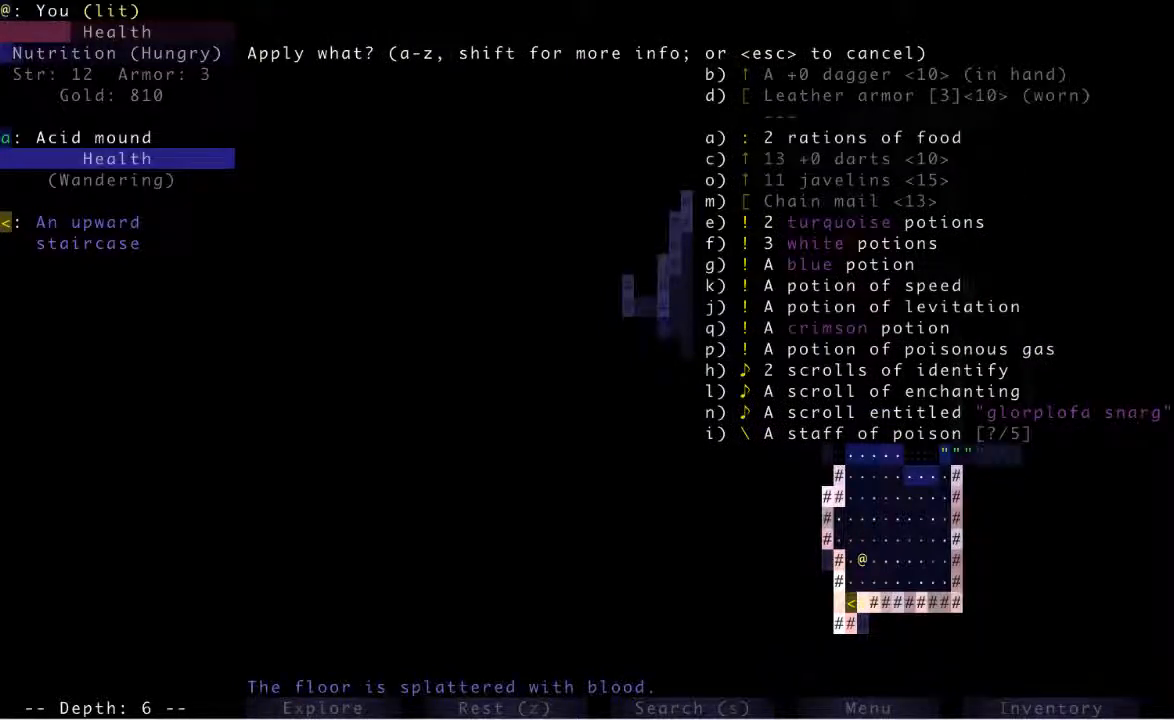
key(a)
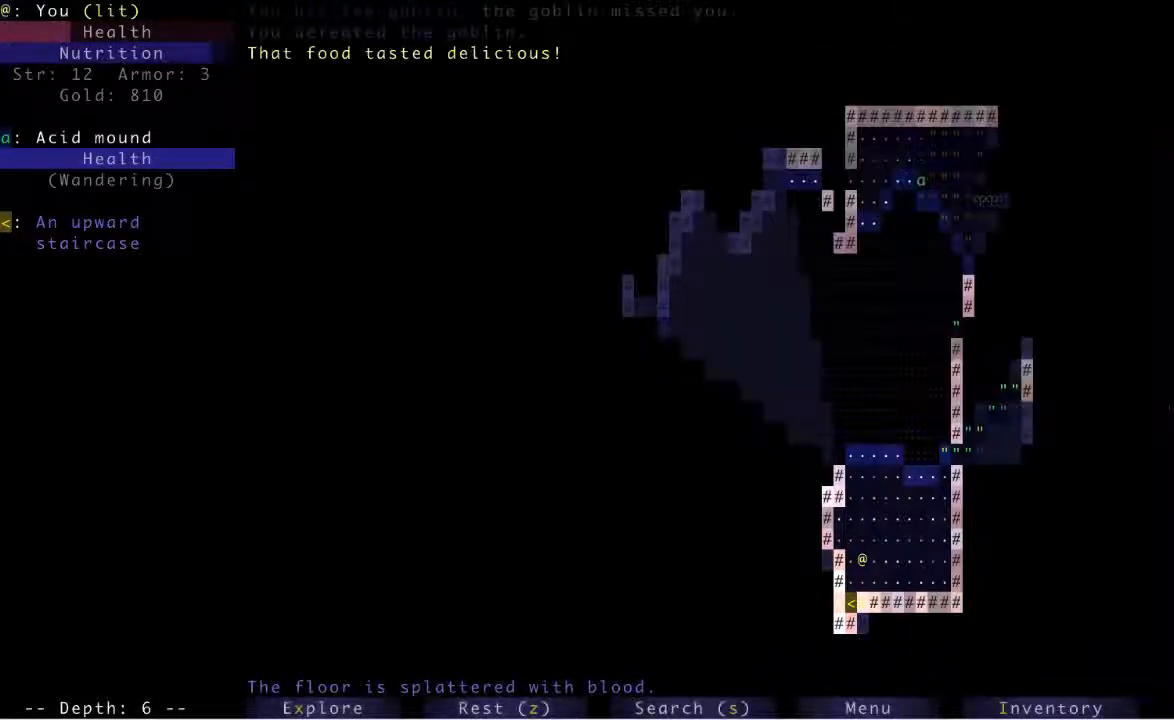
key(<)
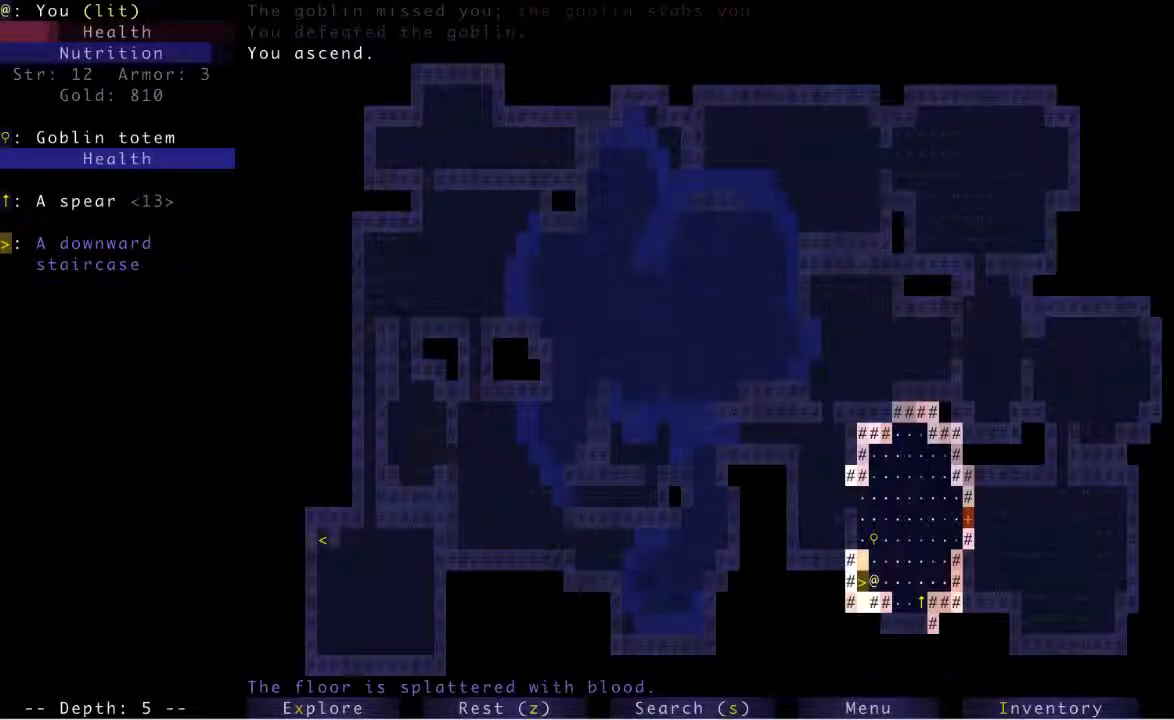
Chase the potion-stealing monkey northeast and zap it with the staff of poison.
key(Up)
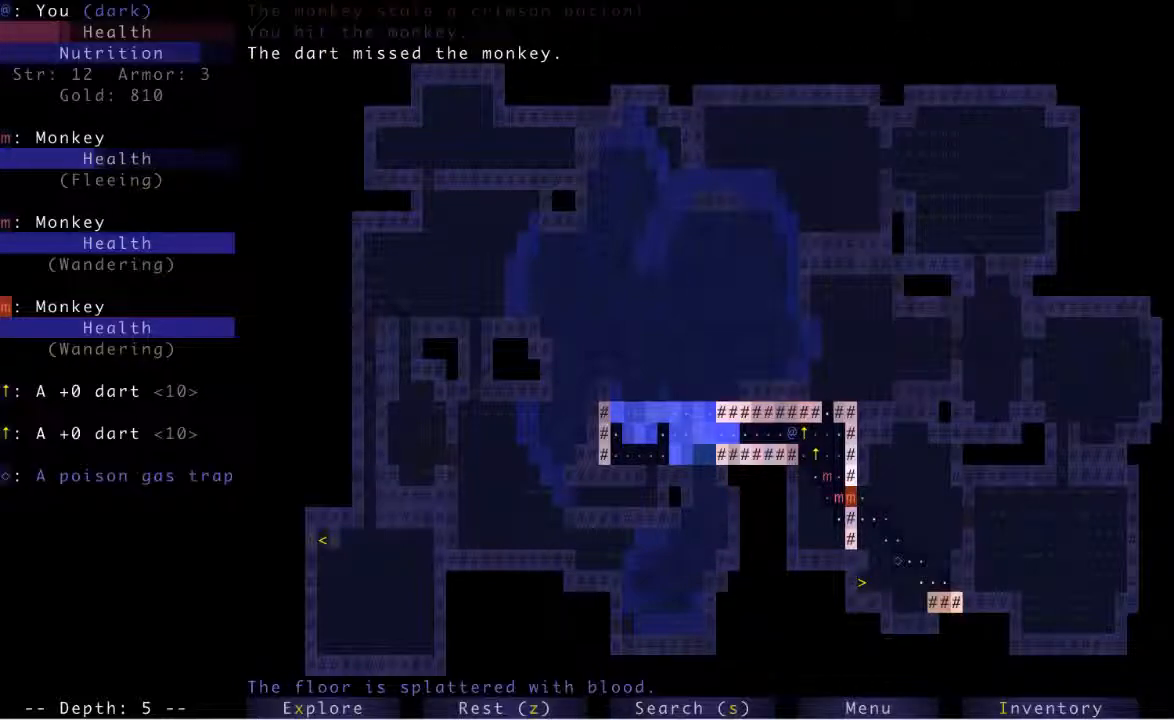
key(a)
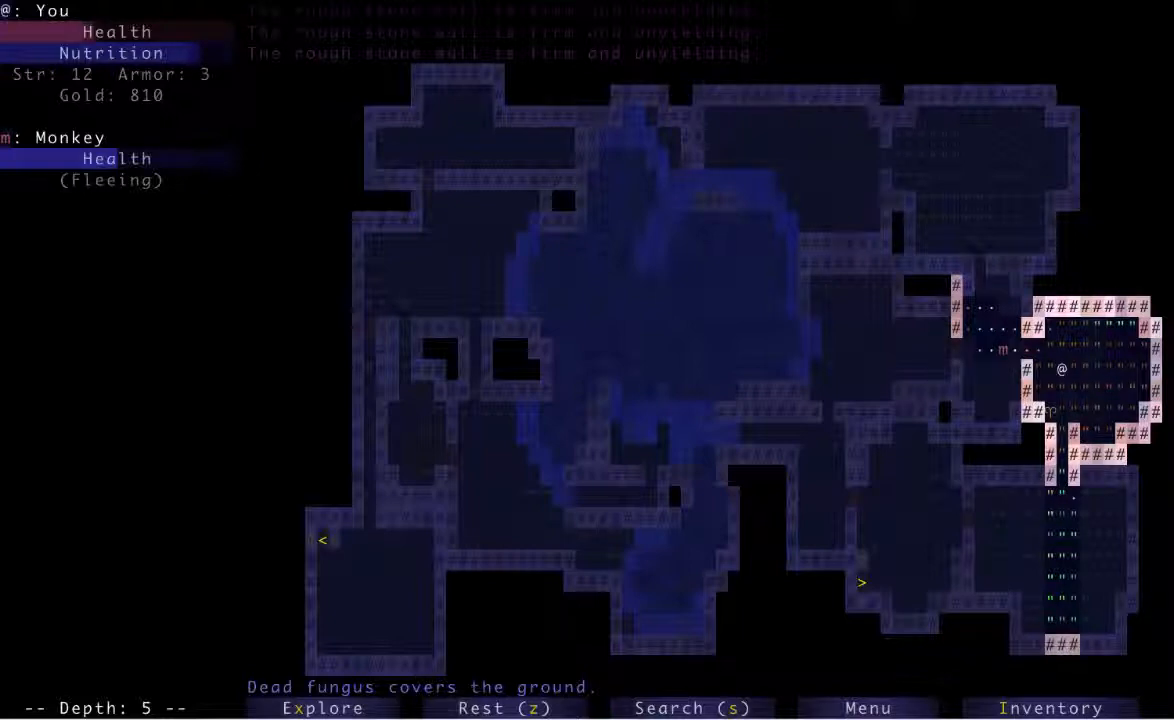
key(a)
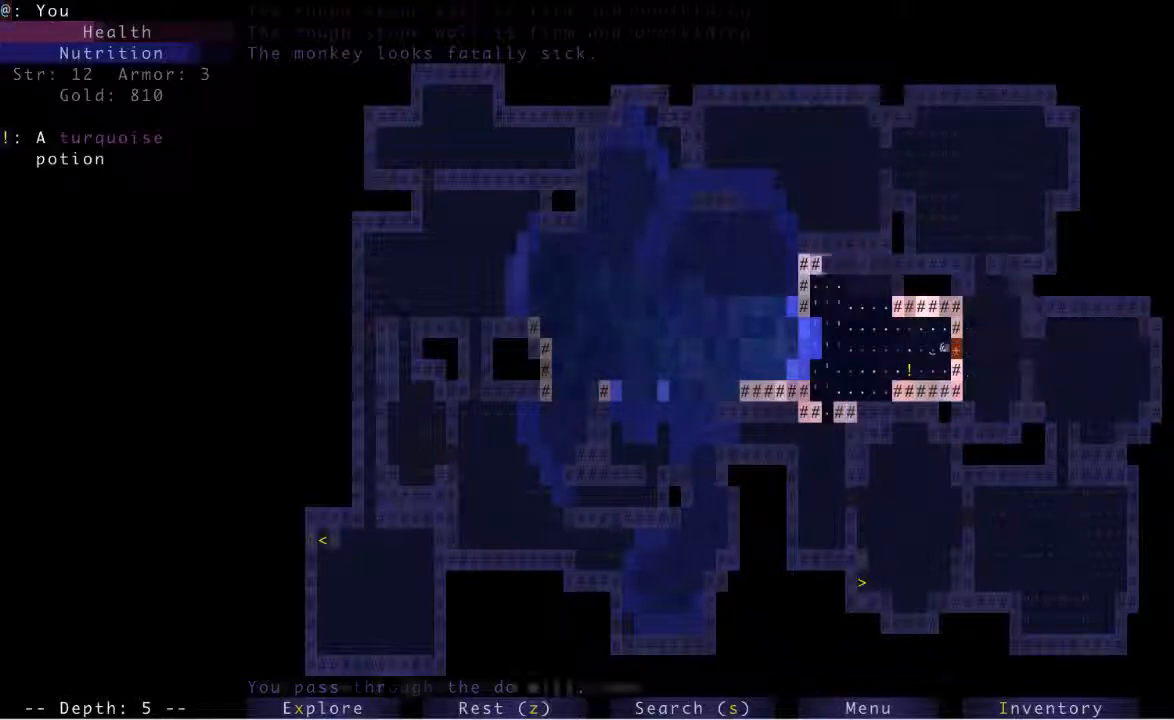
Pick up the turquoise potions and drink the unknown potion, raising strength to 13.
click(321, 708)
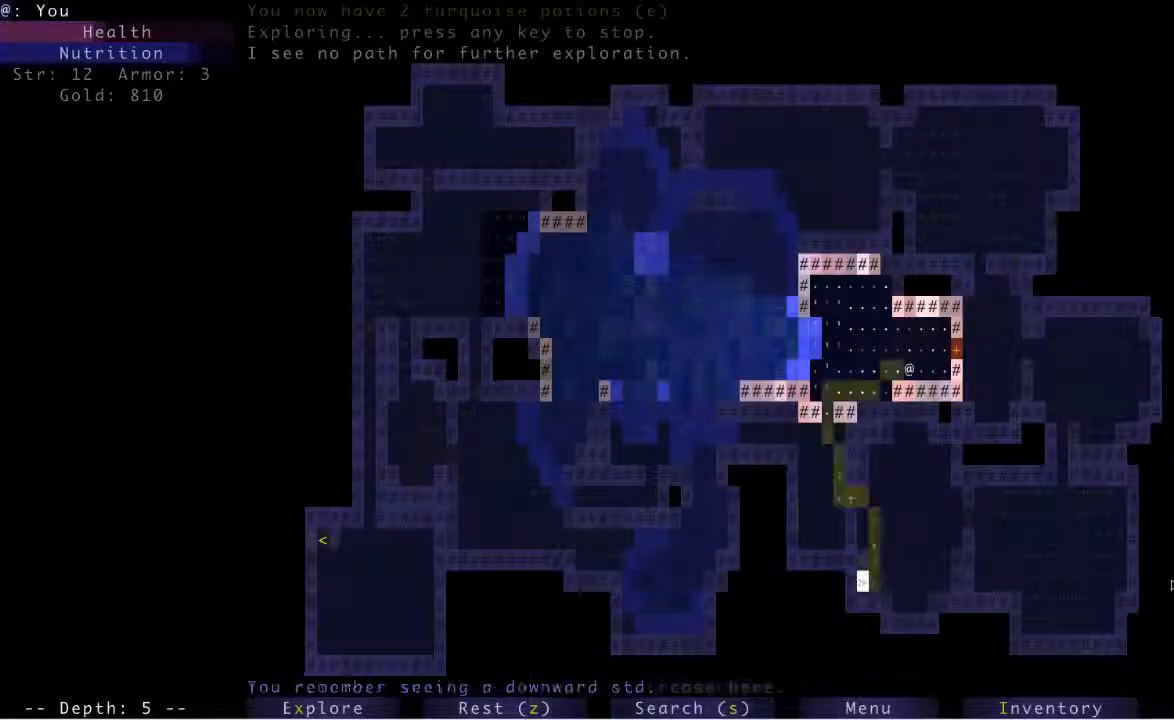
key(>)
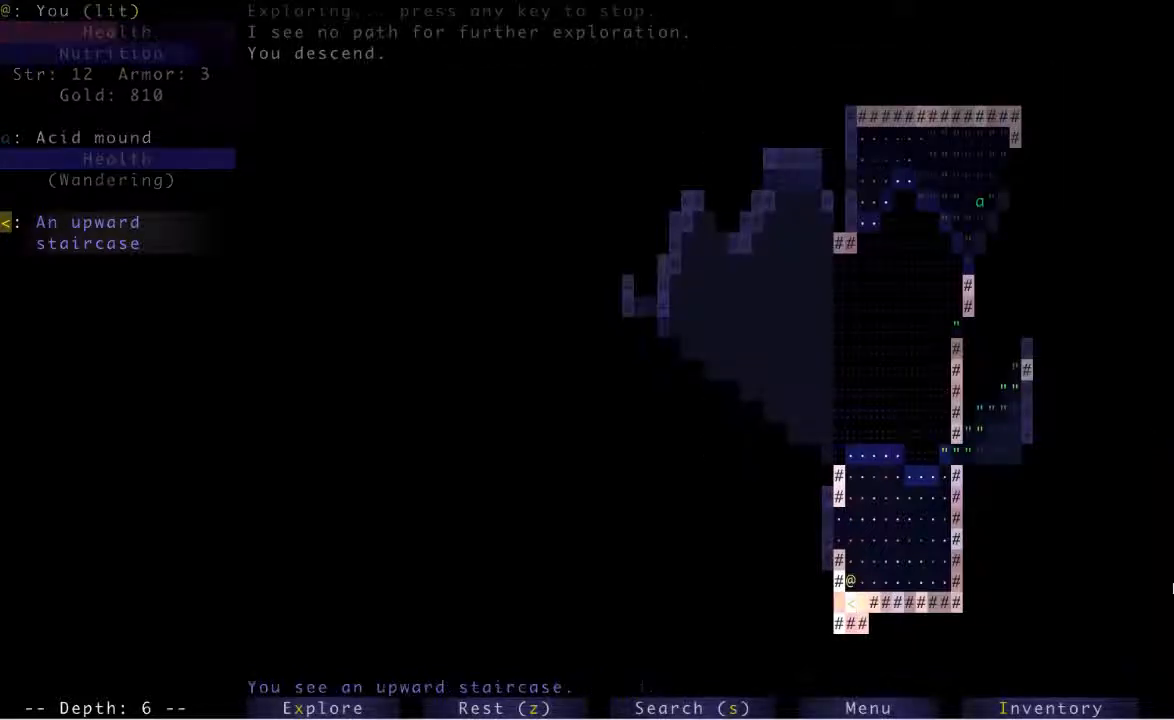
key(<)
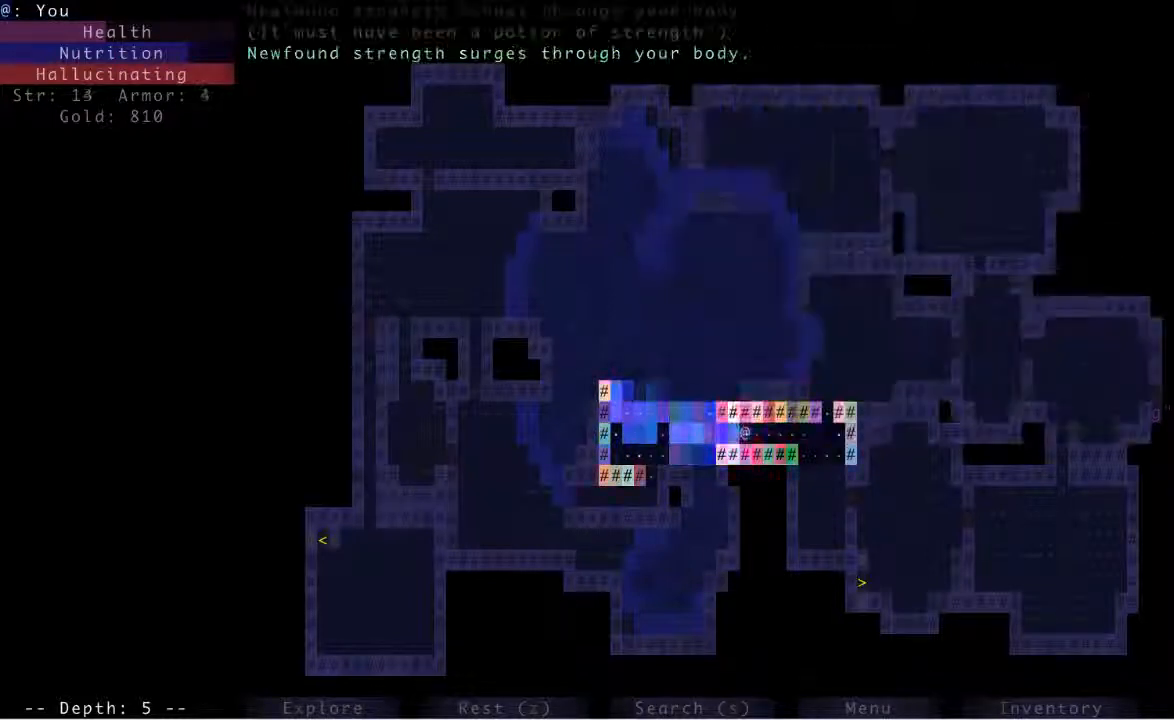
Wield the +0 spear, drop the chain mail, and descend to depth 6 to collect items.
key(w)
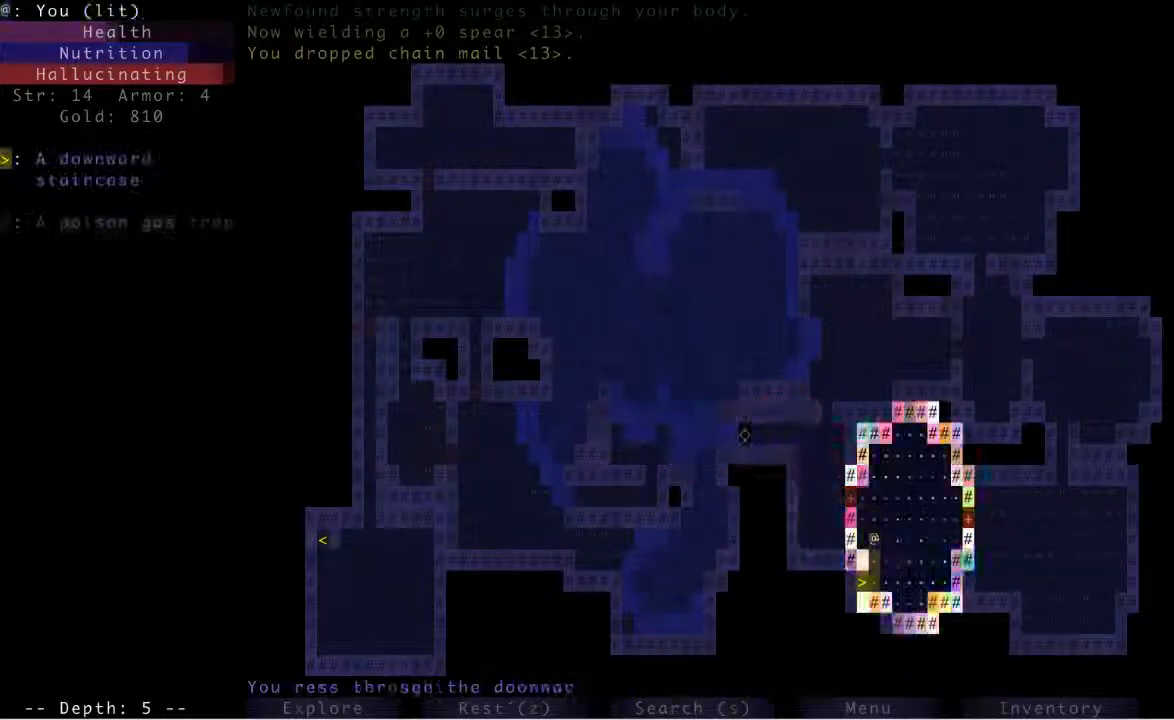
key(>)
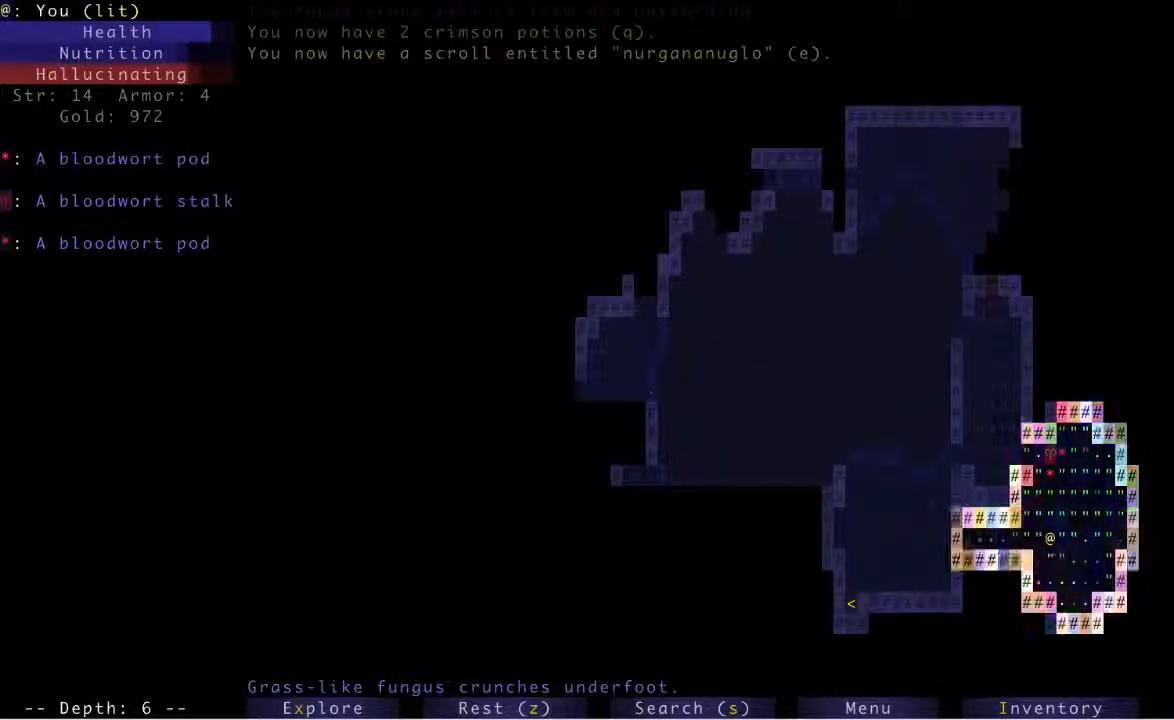
Auto-explore depth 6 until no paths remain, checking usable items and inventory midway.
click(322, 708)
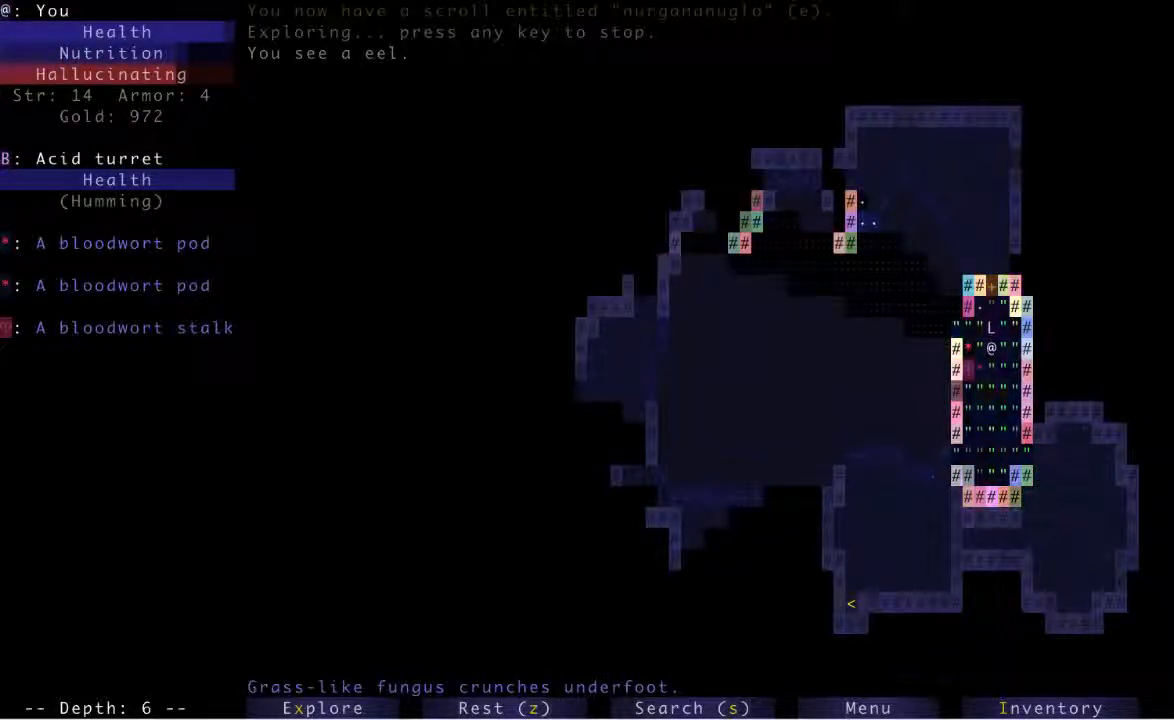
key(a)
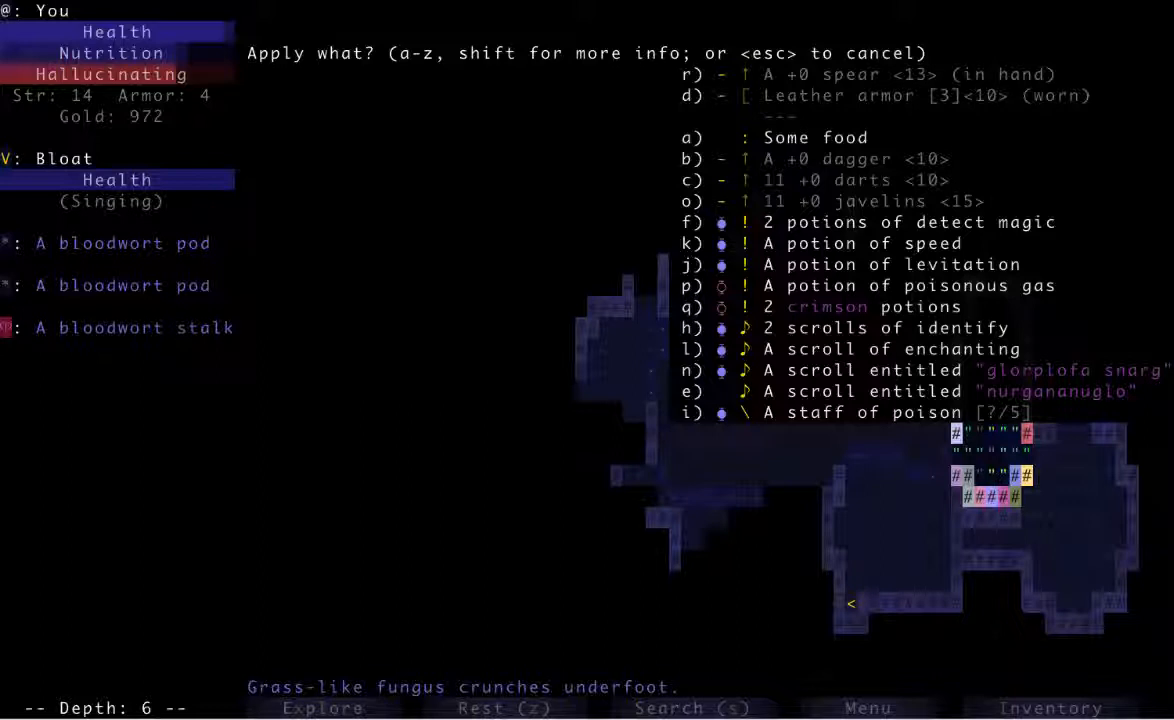
key(i)
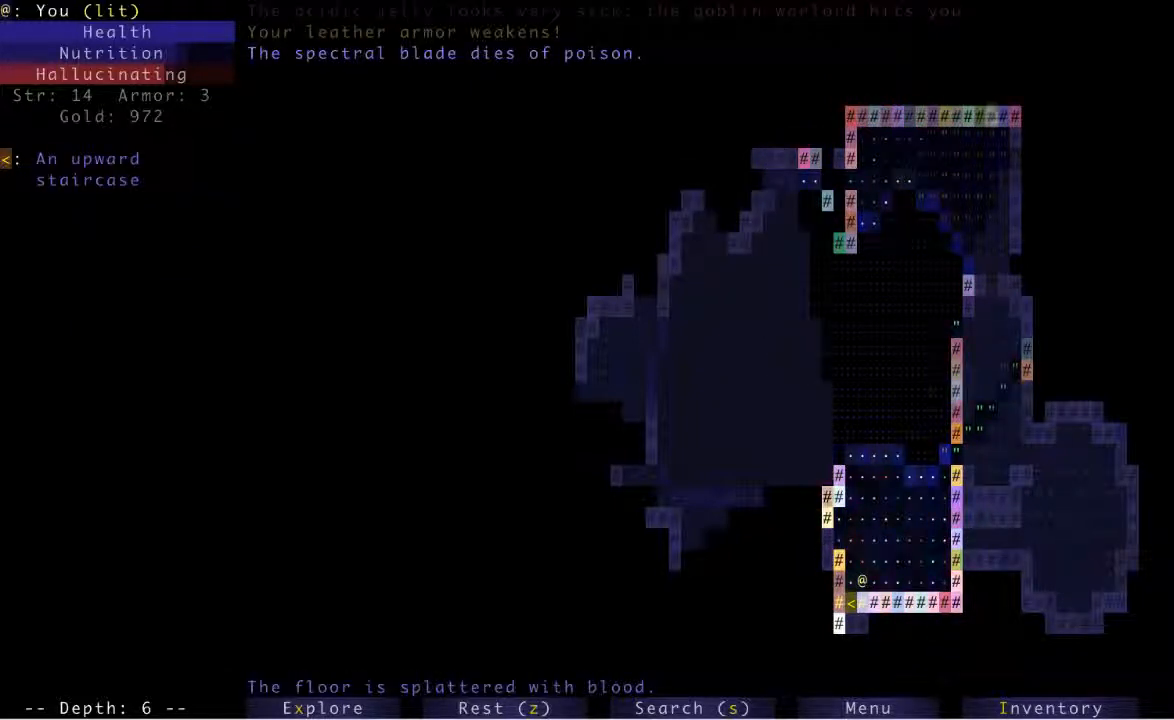
click(322, 707)
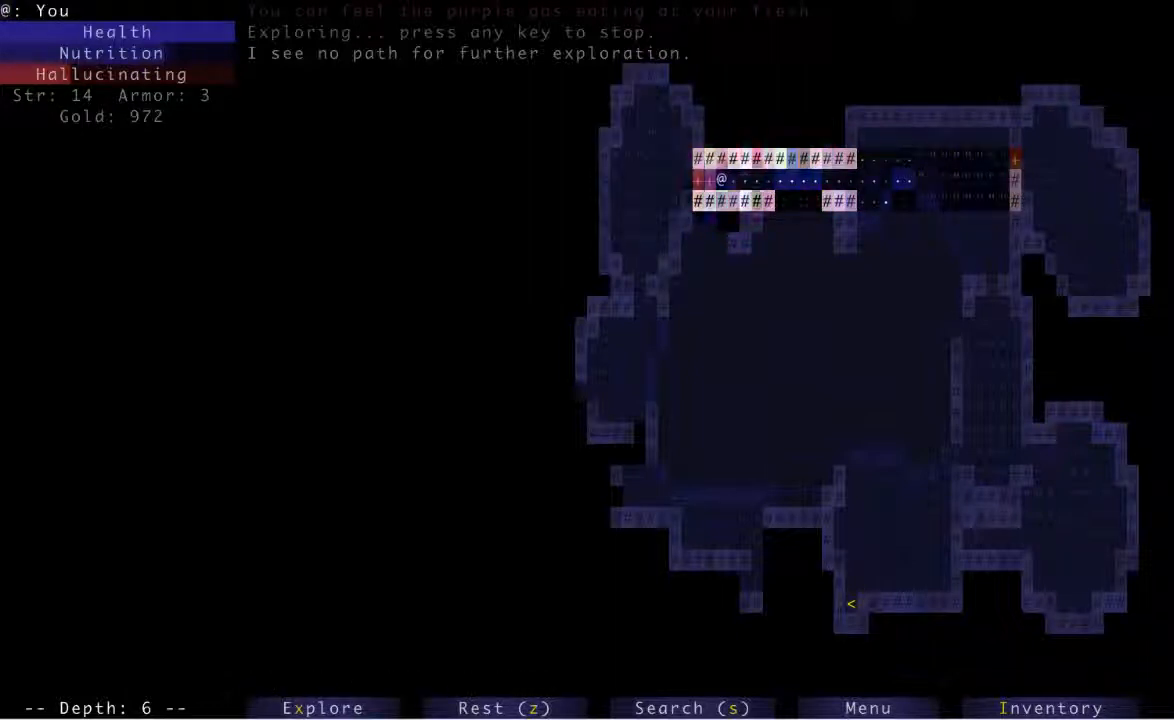
Enter the northern cave and poison the vampire bat with the staff of poison.
key(Right)
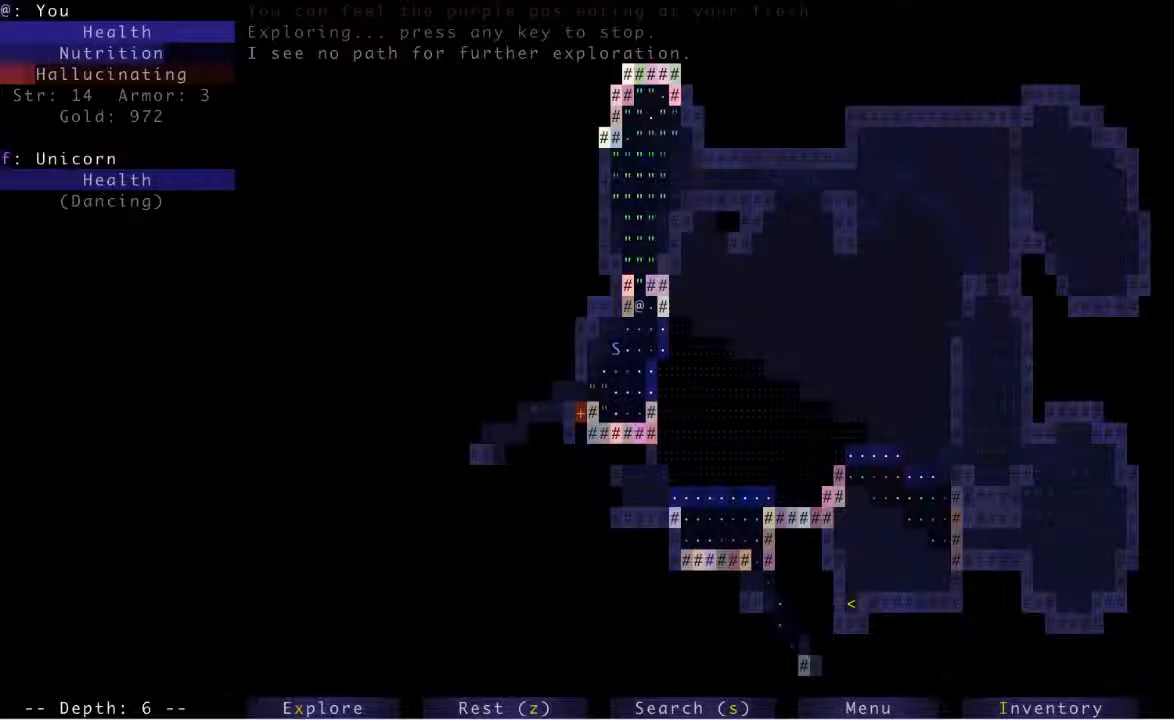
key(a)
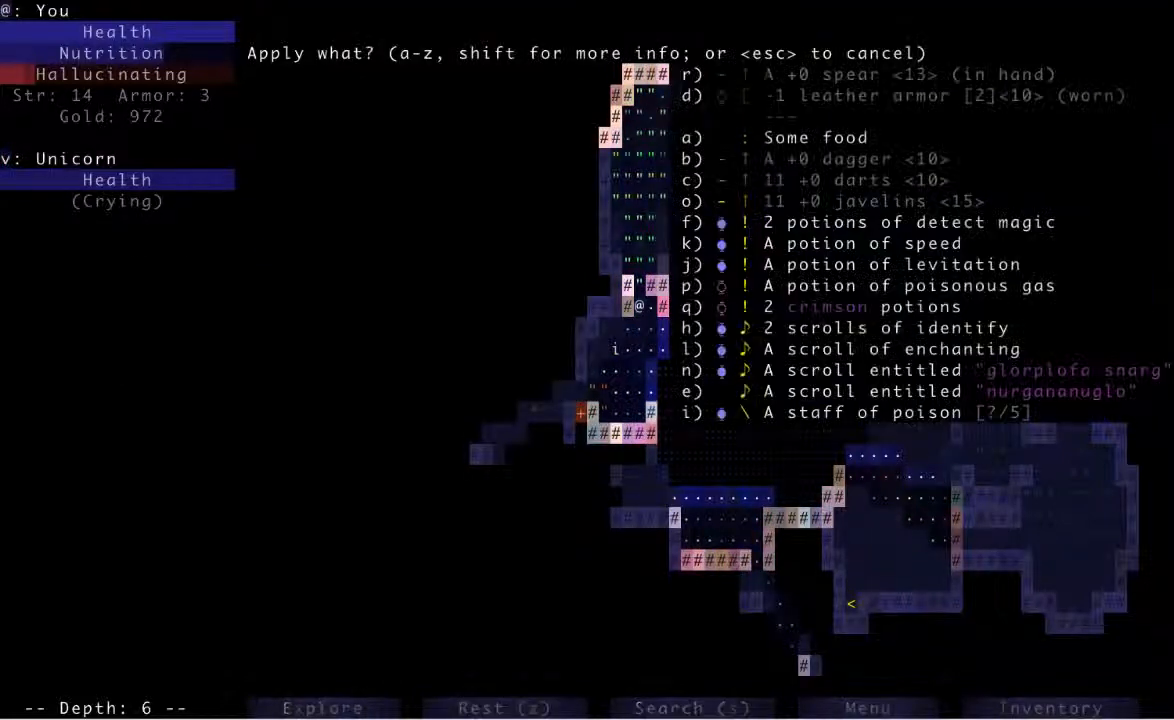
key(Escape)
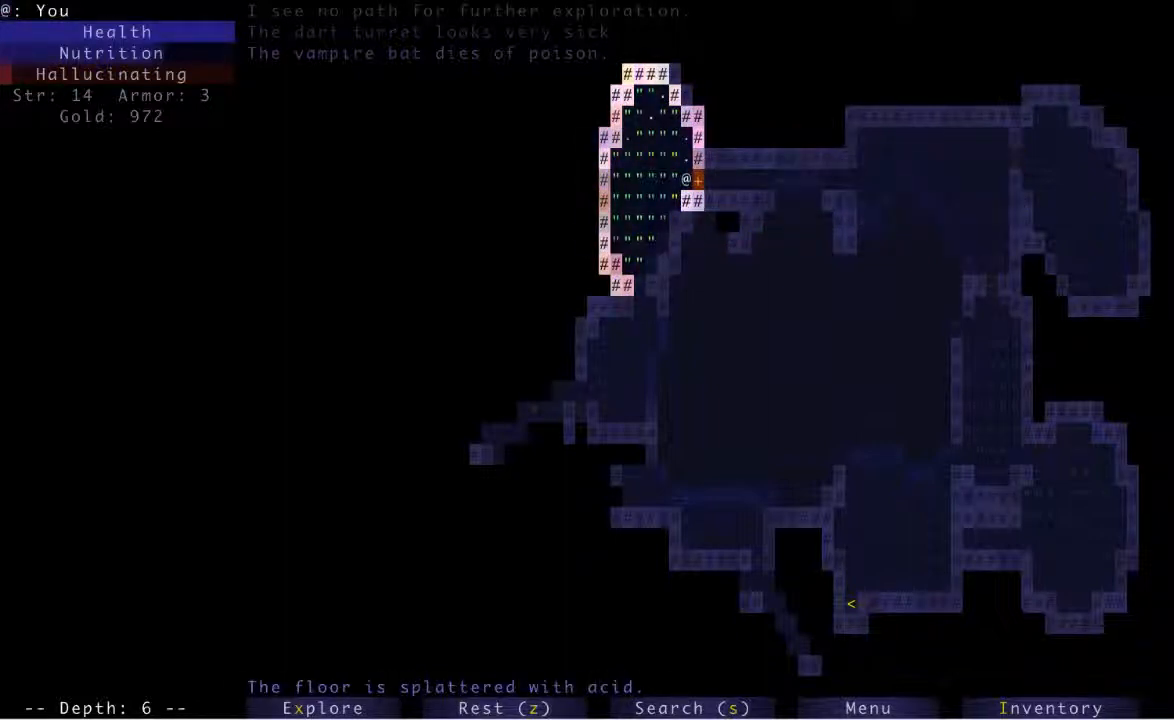
Travel to the western cave and aim the staff of poison at the arrow turret.
key(Down)
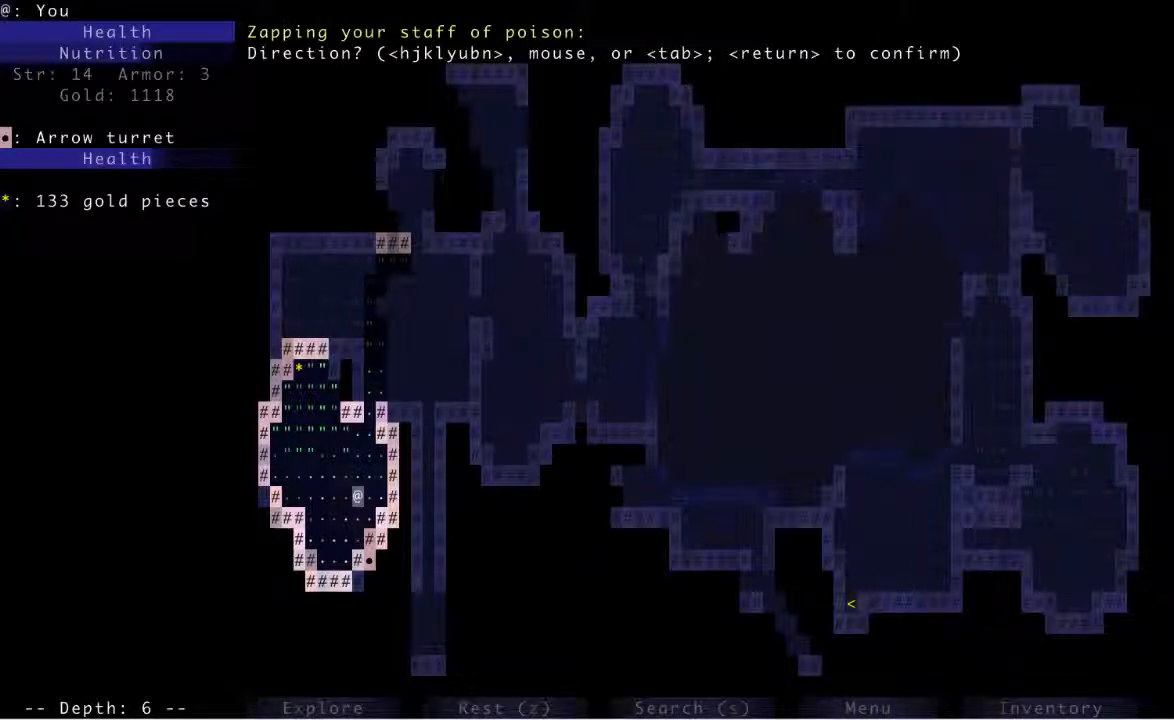
Destroy the arrow turret and auto-explore to pick up 133 gold, totaling 1251.
key(j)
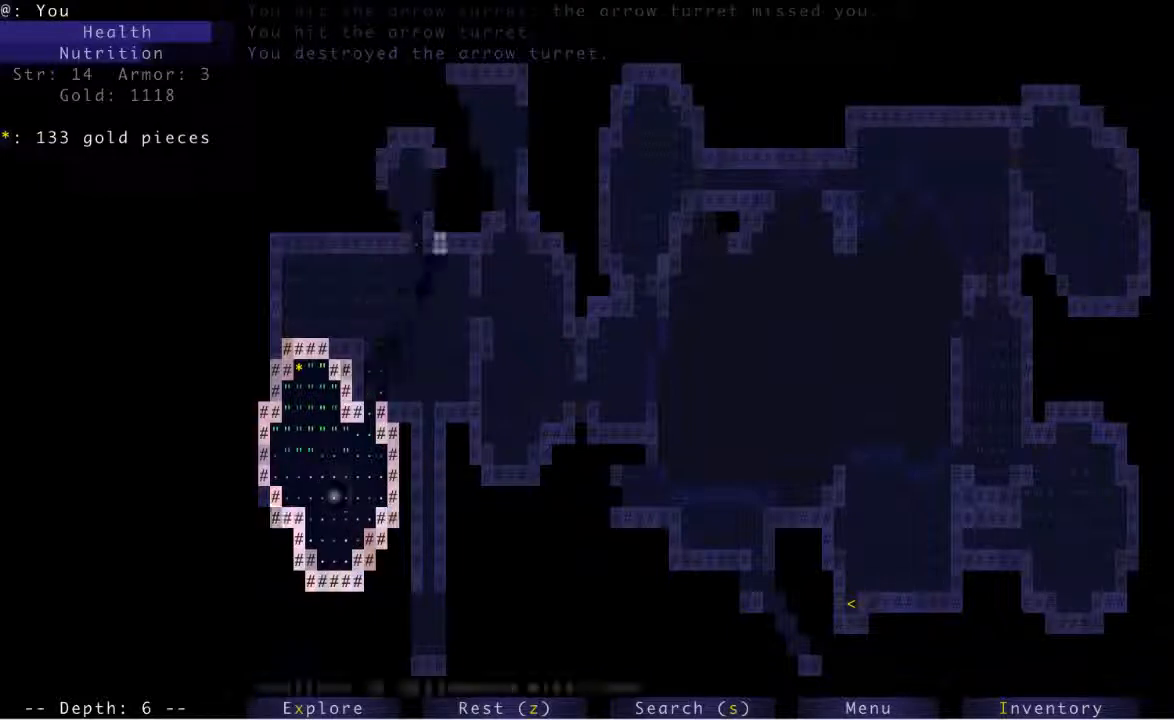
click(322, 708)
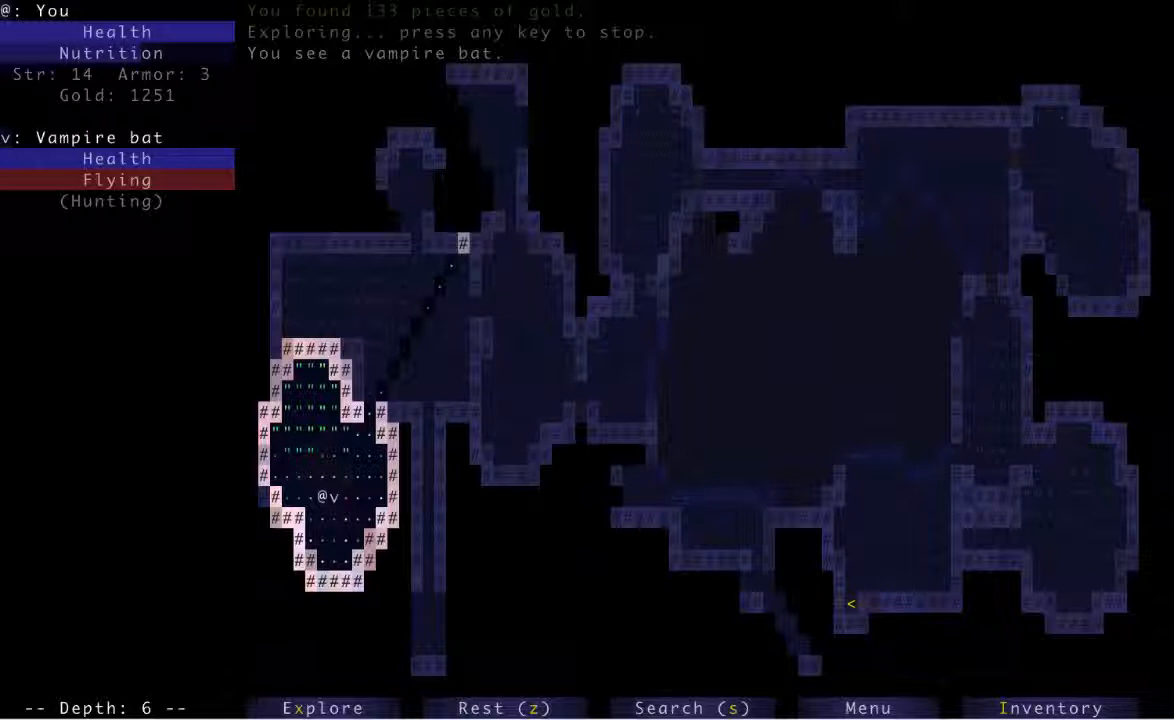
Retreat north into the passage from two vampire bats and bring up the Apply menu.
key(a)
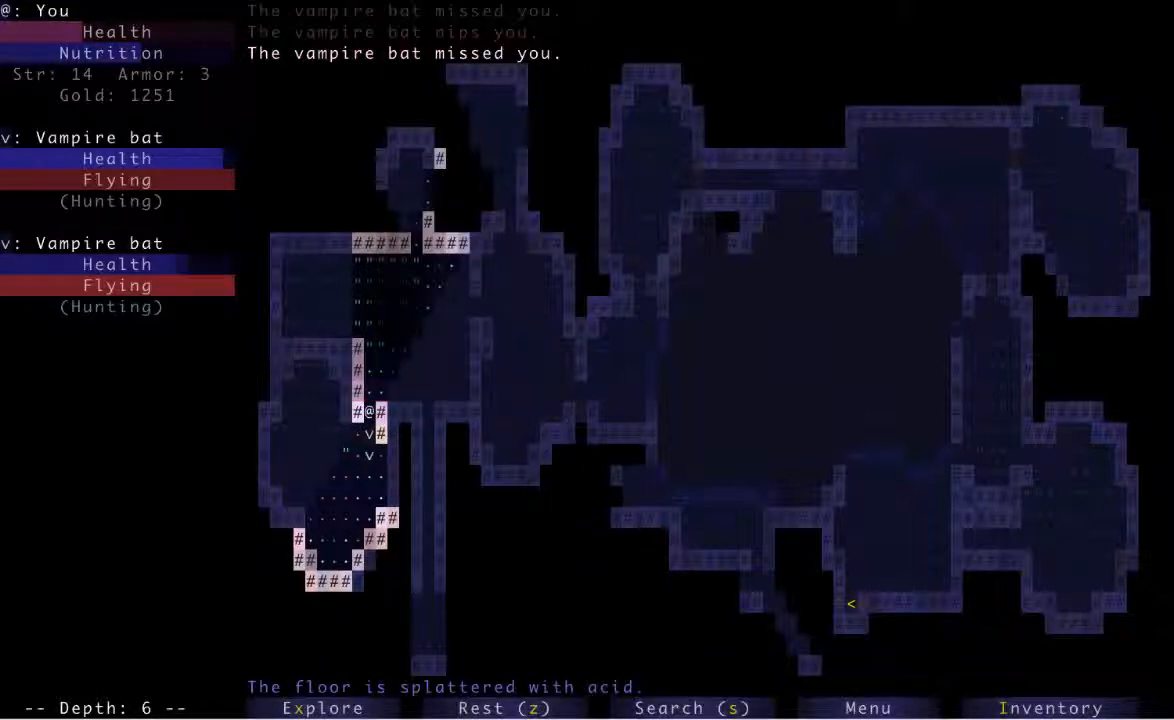
key(a)
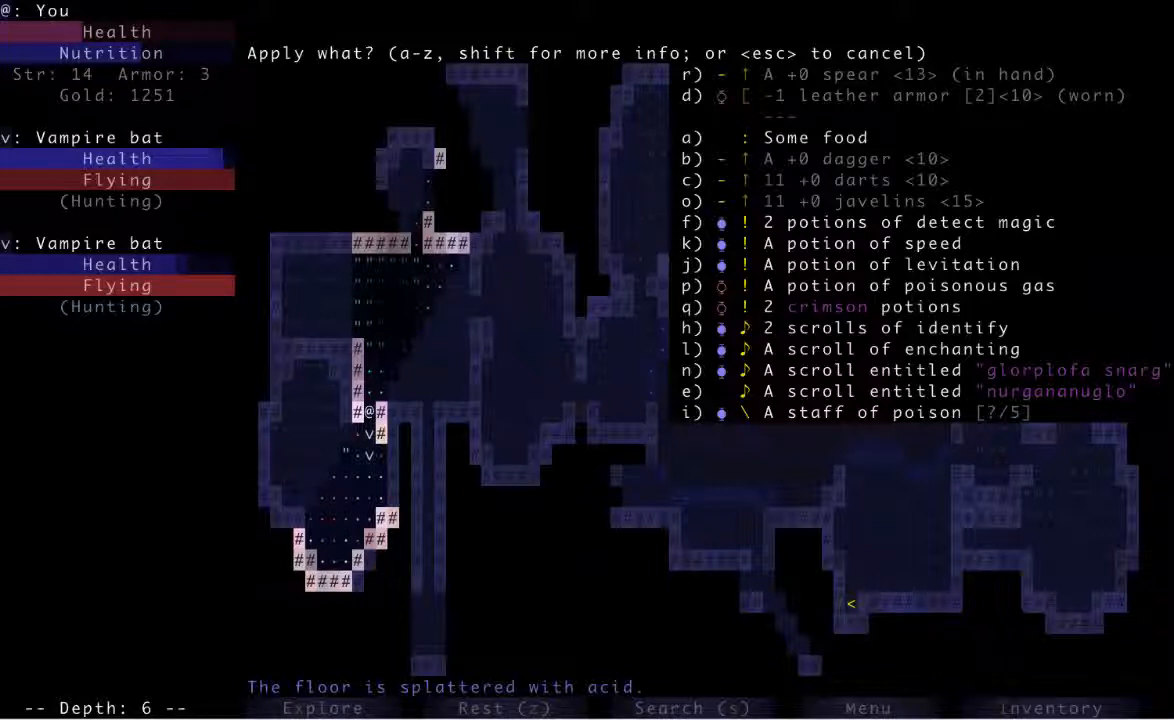
Close the item list and quaff the potion of speed.
key(escape)
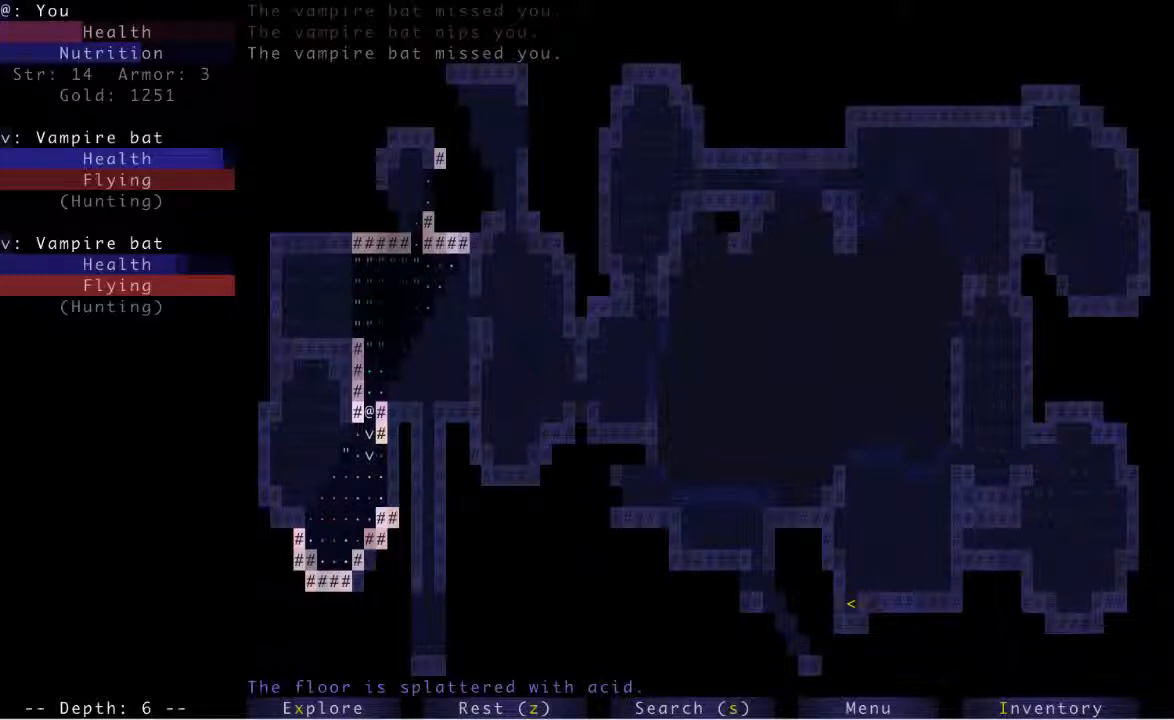
key(a)
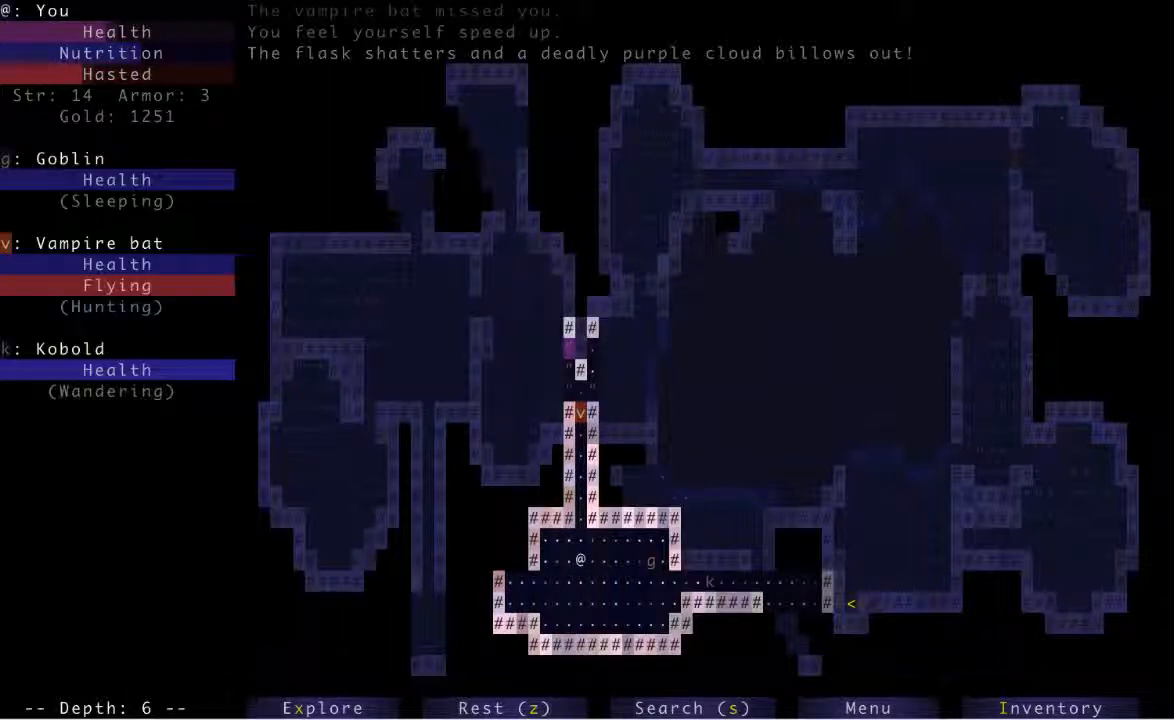
Attack northward to slay the vampire bat, the sleeping goblin and the kobold.
key(up)
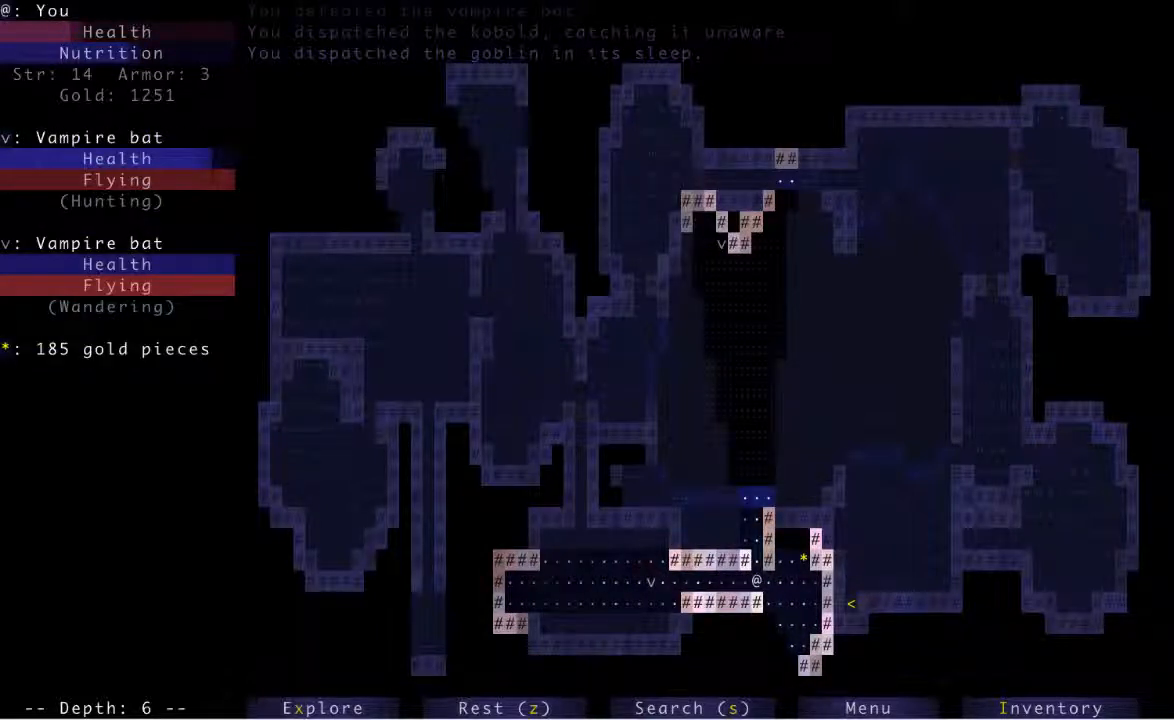
Enchant the staff of poison, finish off the poisoned bat, and head north.
key(z)
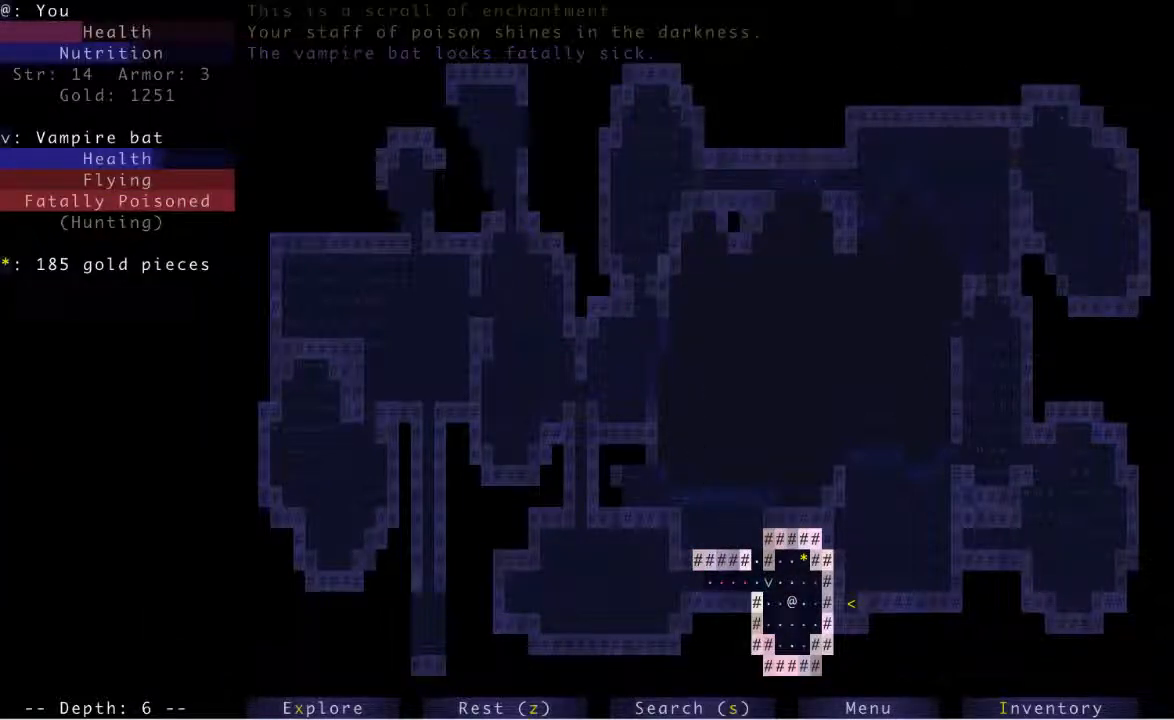
key(Down)
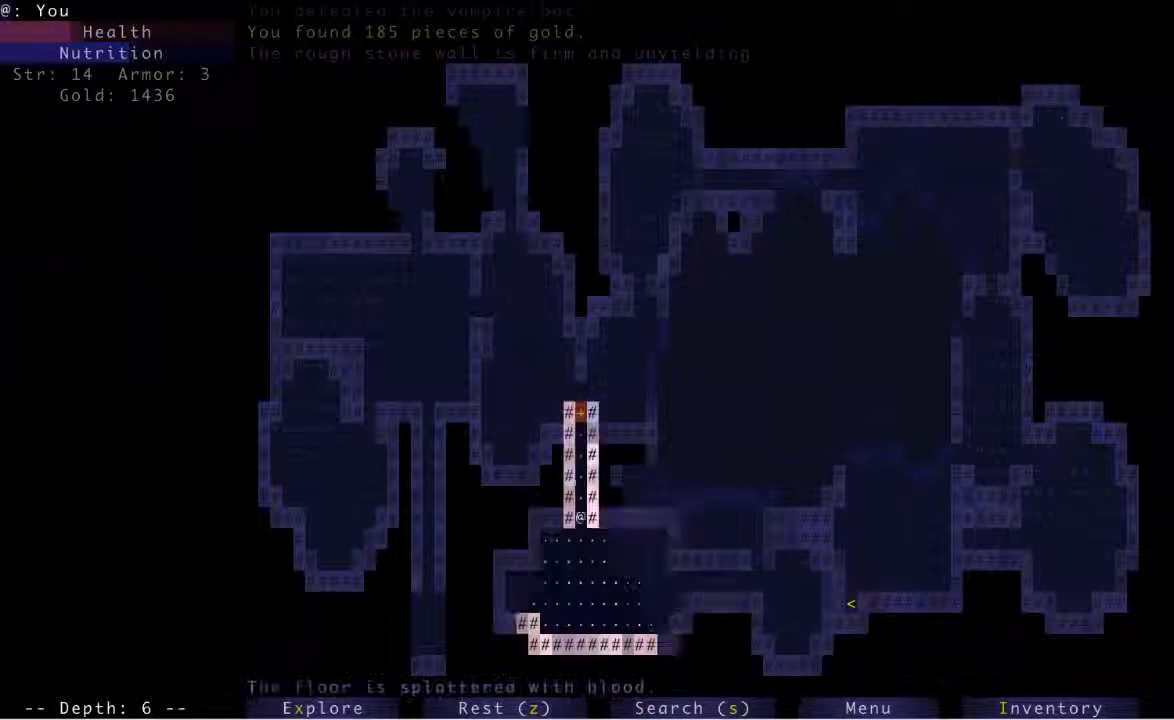
key(up)
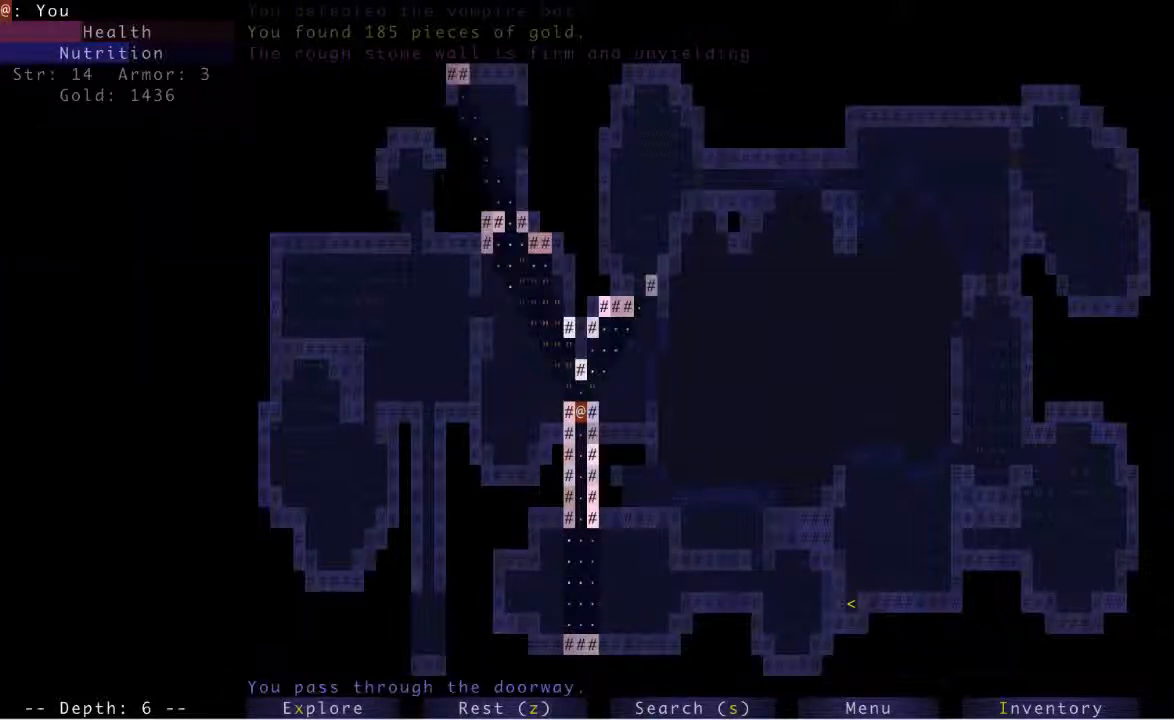